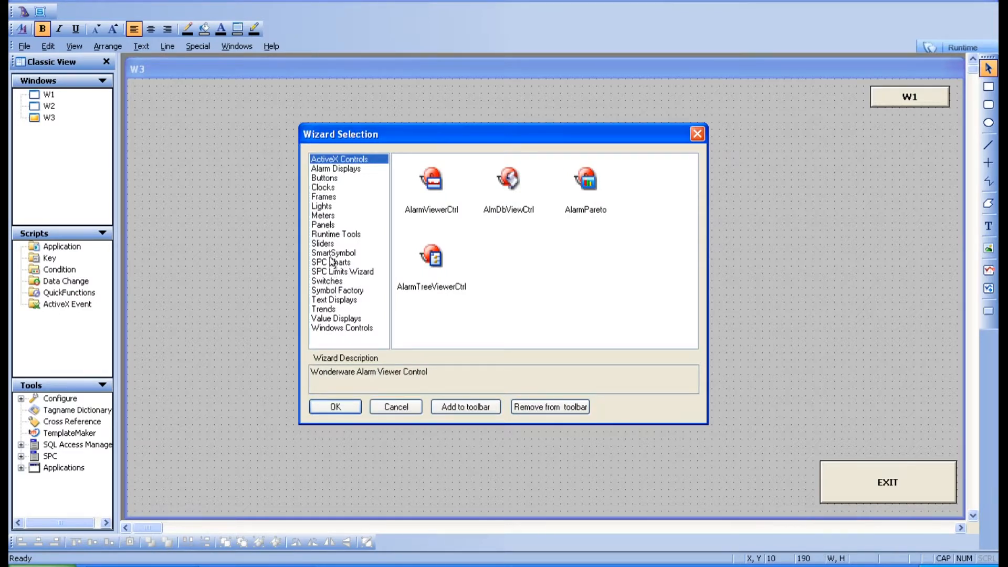
# Place a Vertical Slider wizard on window W3 and bring up its settings.
pyautogui.click(322, 242)
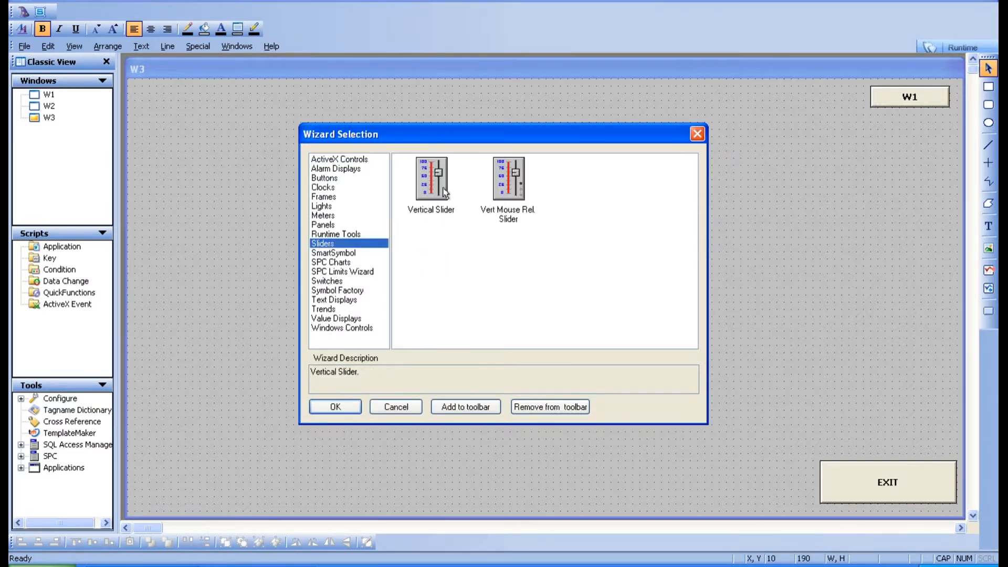
pyautogui.click(430, 179)
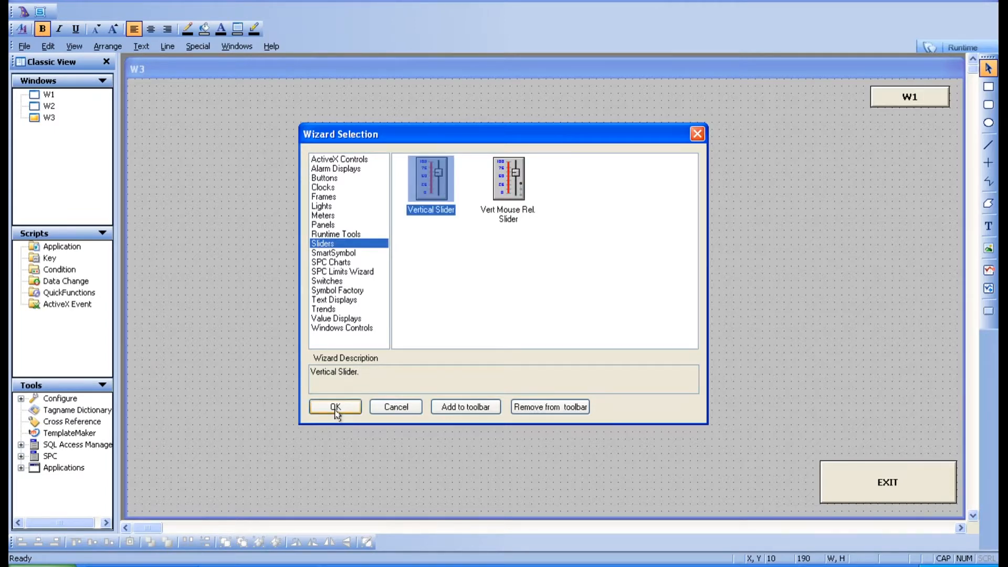
pyautogui.click(334, 407)
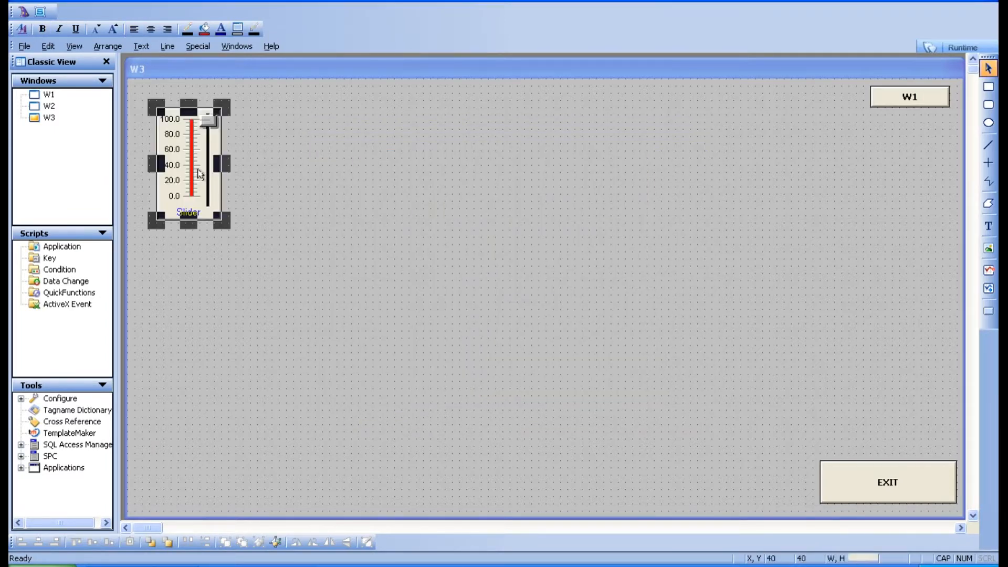
pyautogui.doubleClick(187, 161)
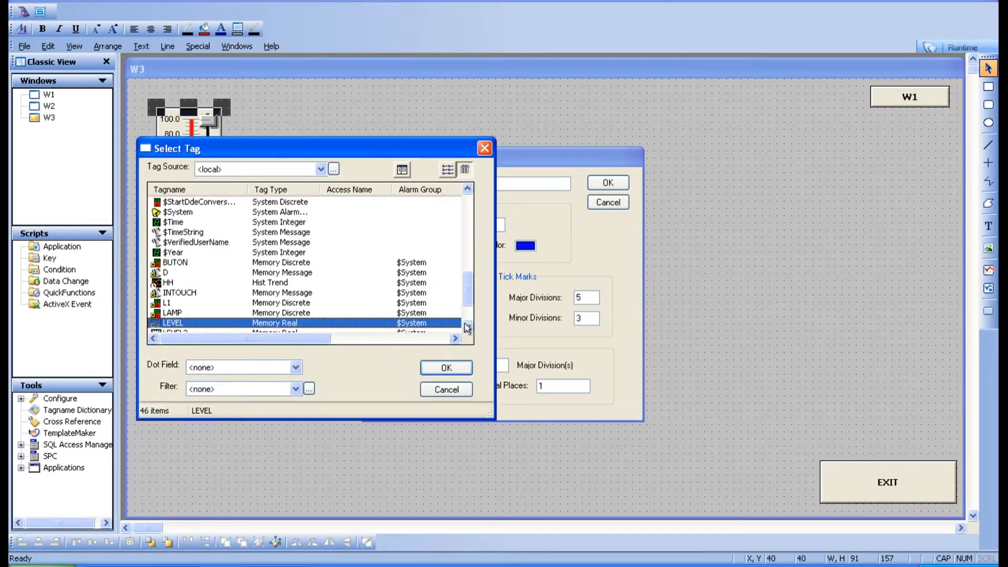
# Tie the slider to tag LEVEL2 and label it LEVEL.
pyautogui.click(445, 368)
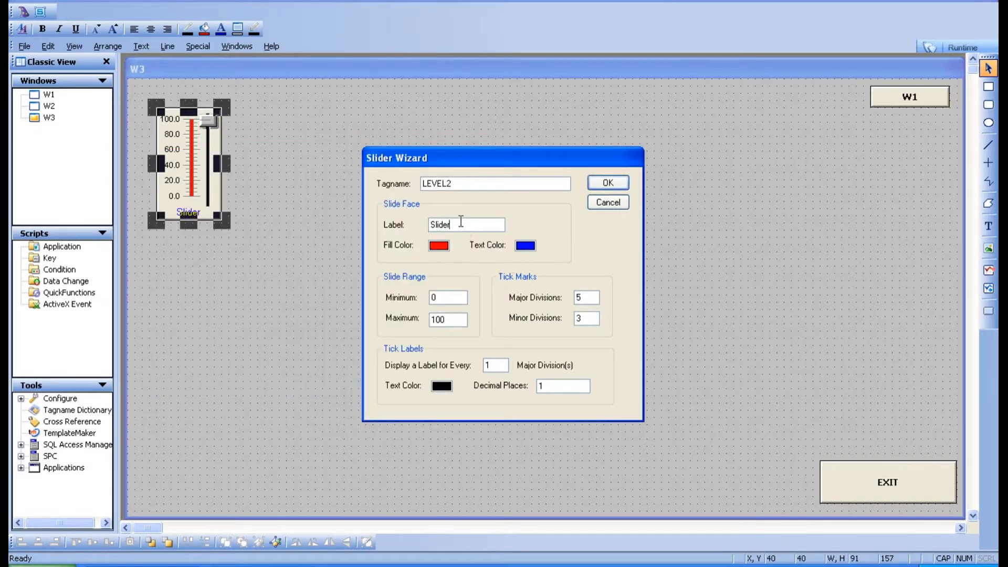
pyautogui.write('LE')
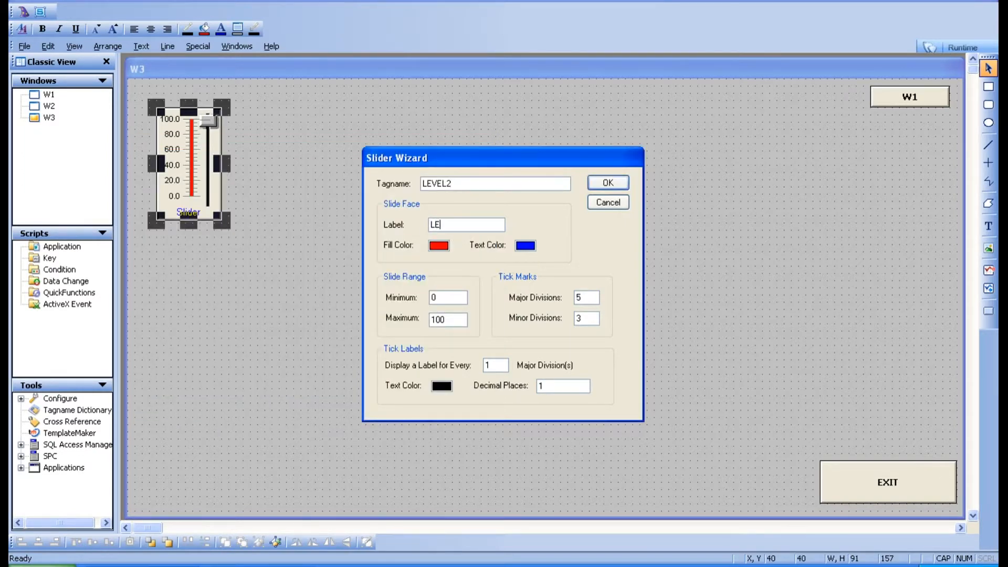
pyautogui.write('VEL')
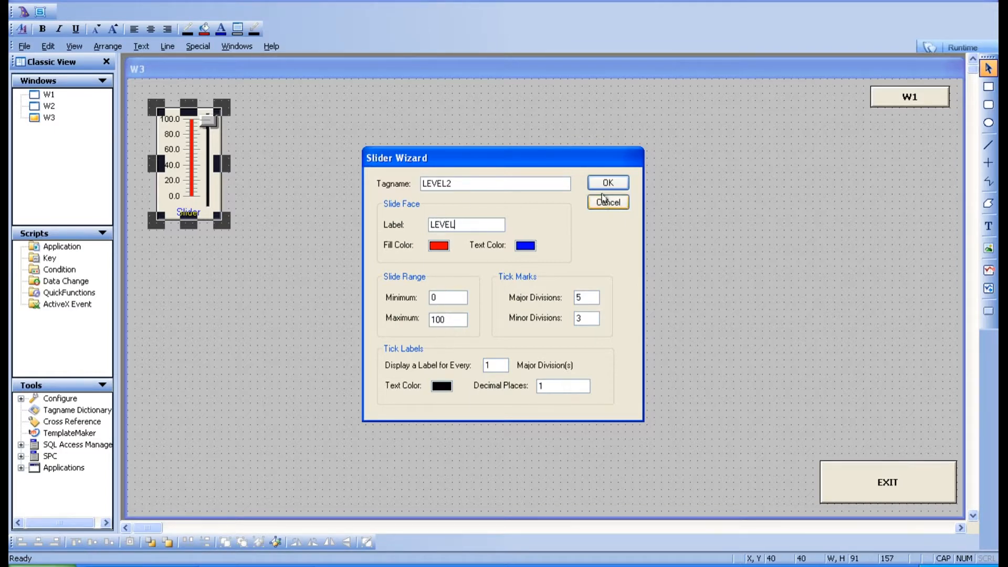
pyautogui.click(606, 183)
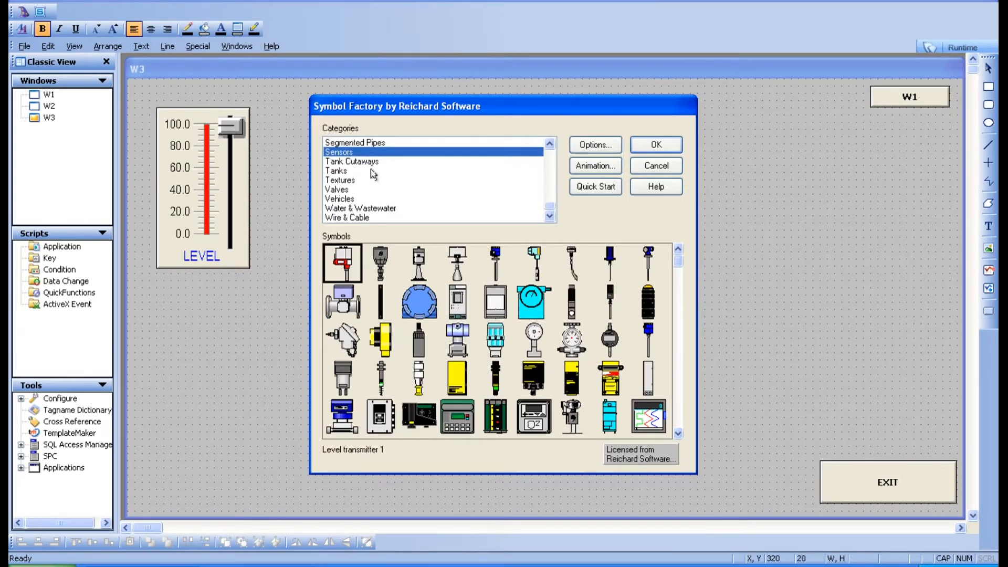
# Place Symbol Factory Tank 39 and size it large below the slider.
pyautogui.click(336, 171)
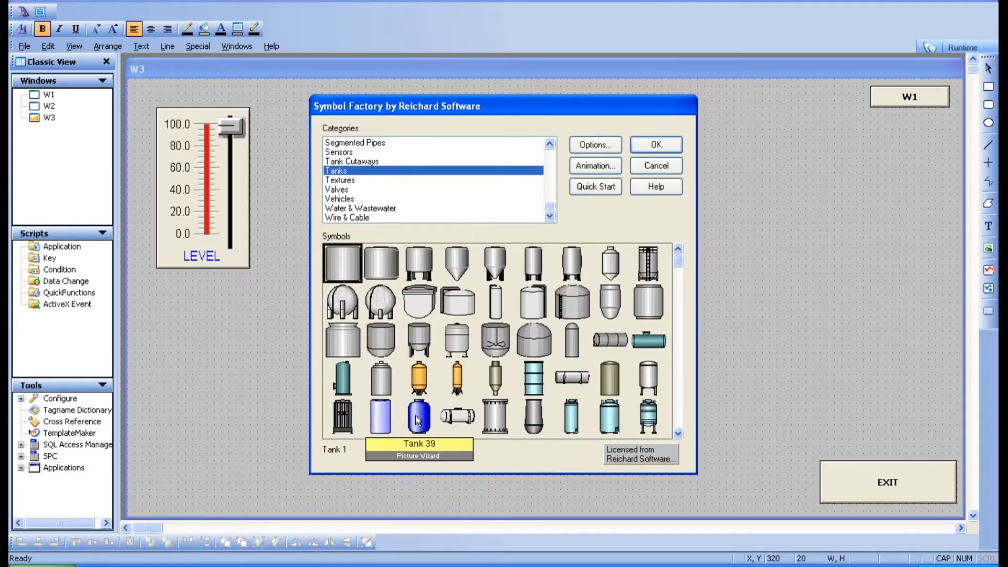
pyautogui.click(654, 144)
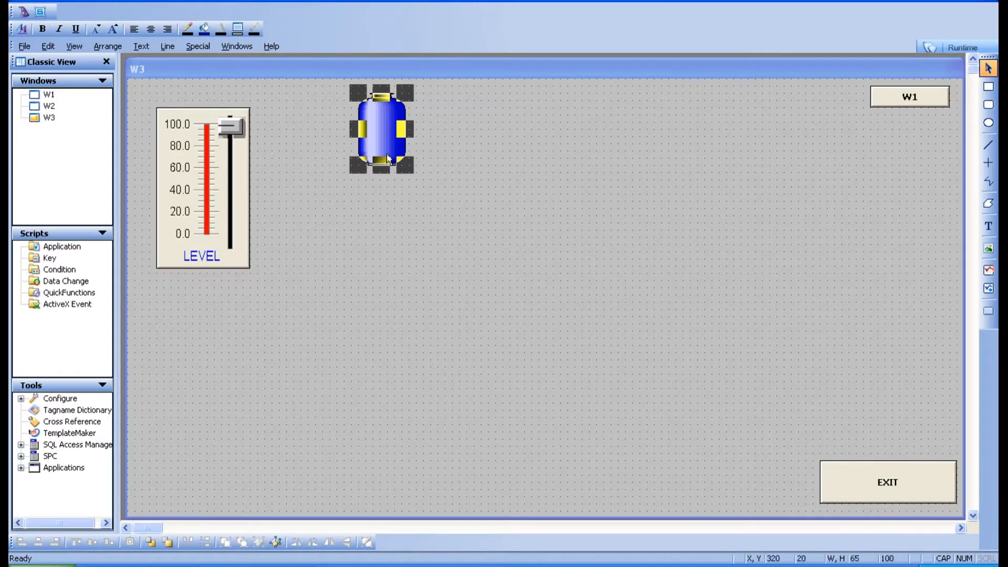
pyautogui.moveTo(384, 127); pyautogui.dragTo(172, 342)
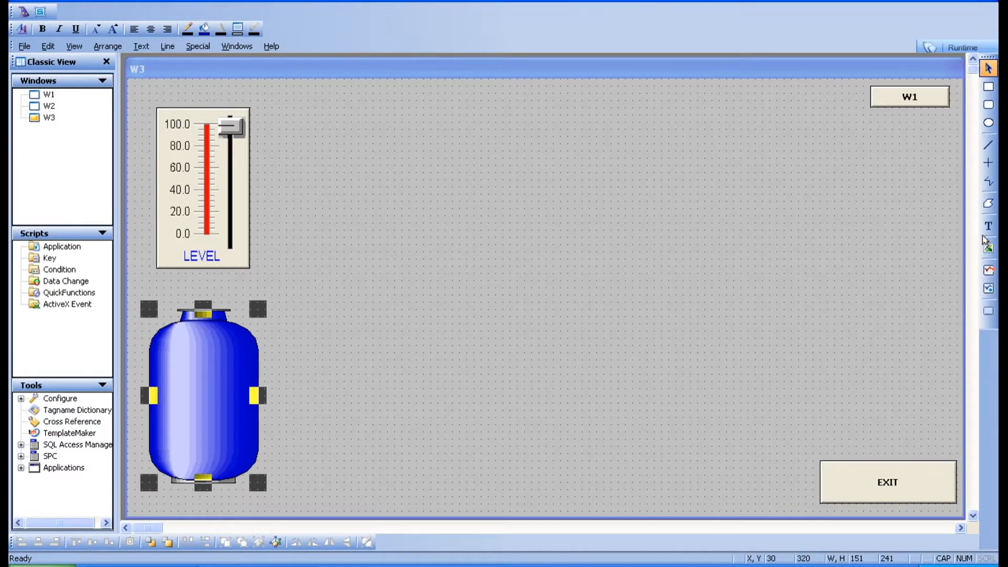
# Add a ### value placeholder text under the slider.
pyautogui.click(989, 226)
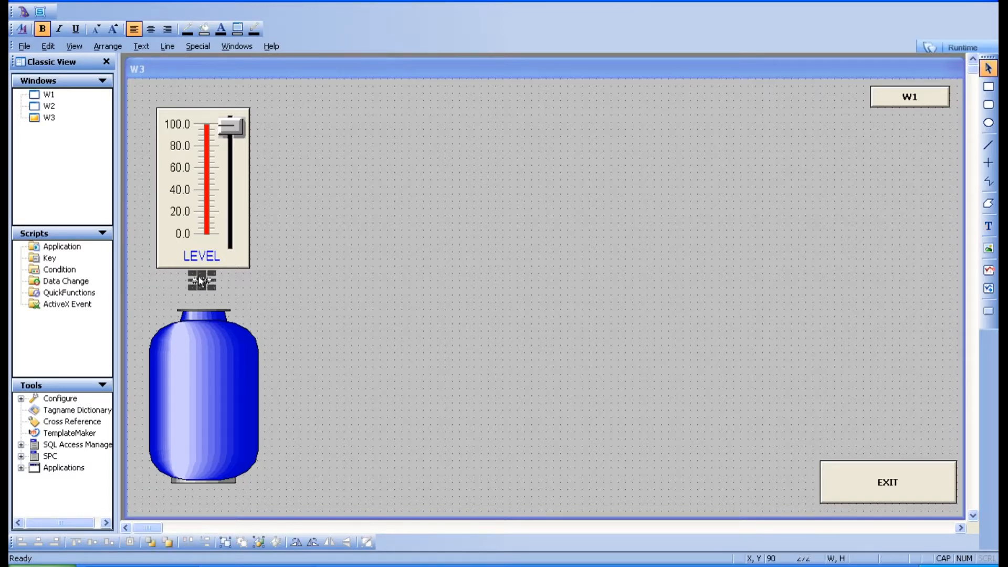
pyautogui.doubleClick(202, 282)
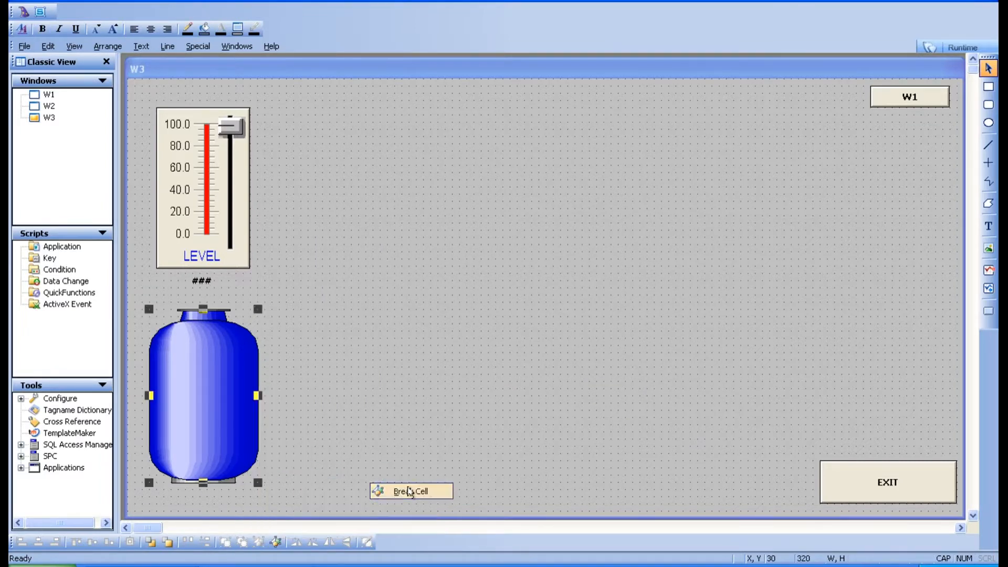
# Give the tank a vertical percent fill link, declining to define the default LEVEL1 tag.
pyautogui.click(409, 490)
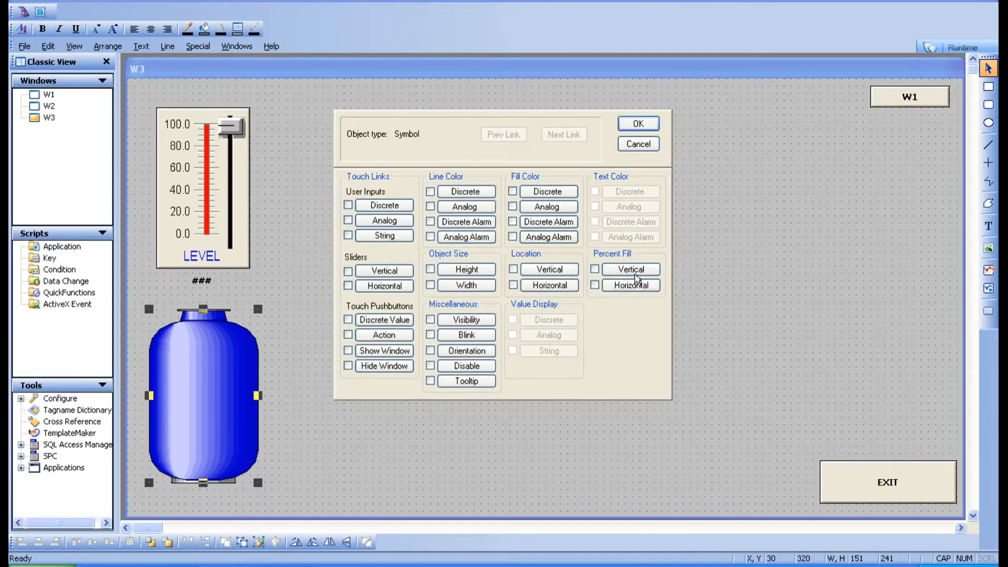
pyautogui.click(630, 269)
pyautogui.write('LEVEL1')
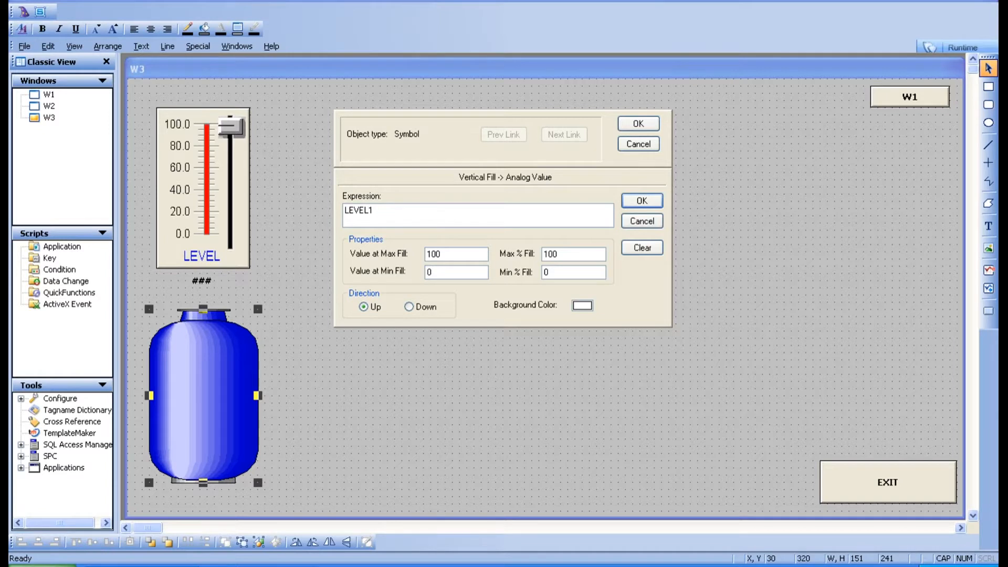
pyautogui.click(637, 199)
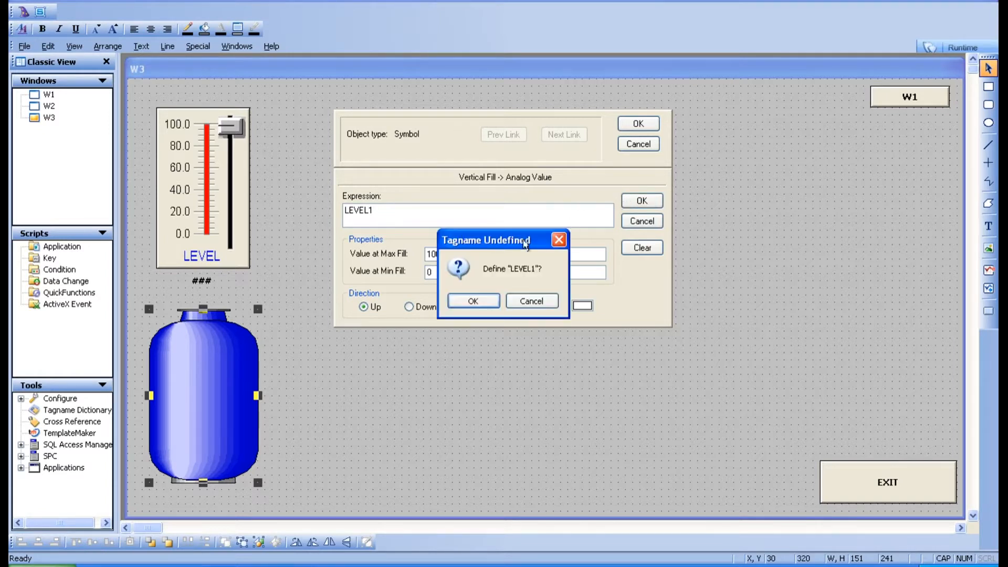
pyautogui.click(531, 300)
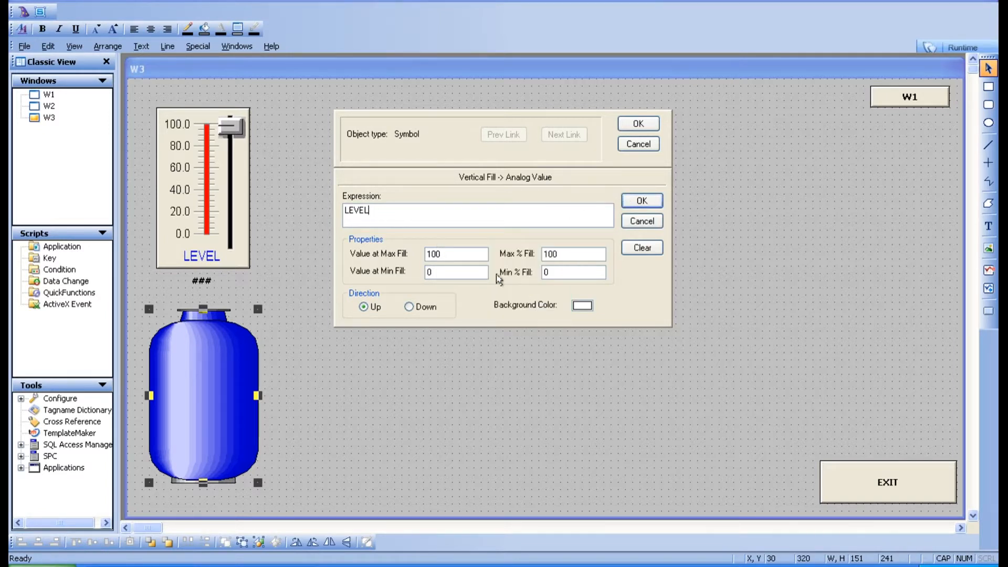
# Replace the fill expression with LEVEL2, keeping the 0–100 range.
pyautogui.click(642, 248)
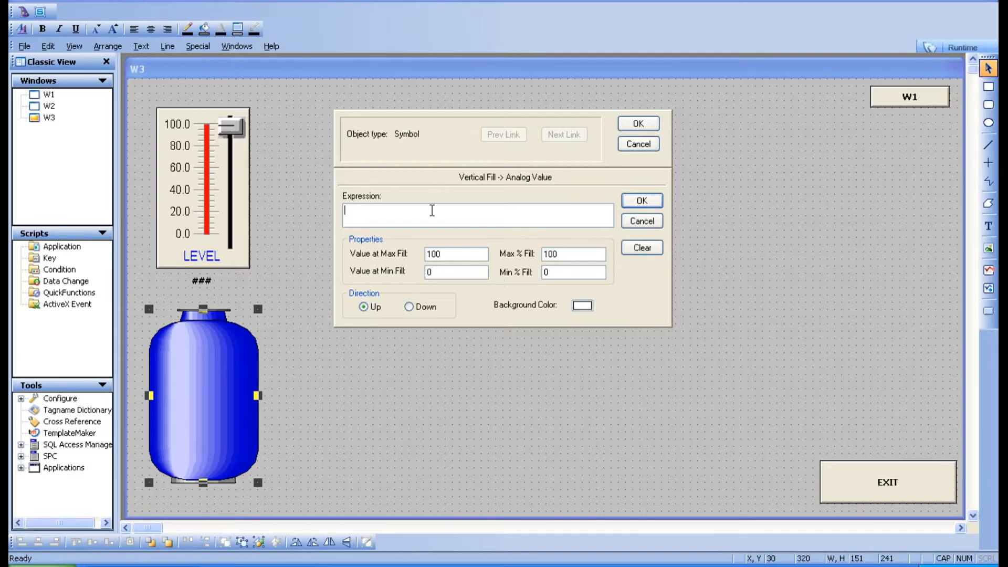
pyautogui.write('LEVEL2')
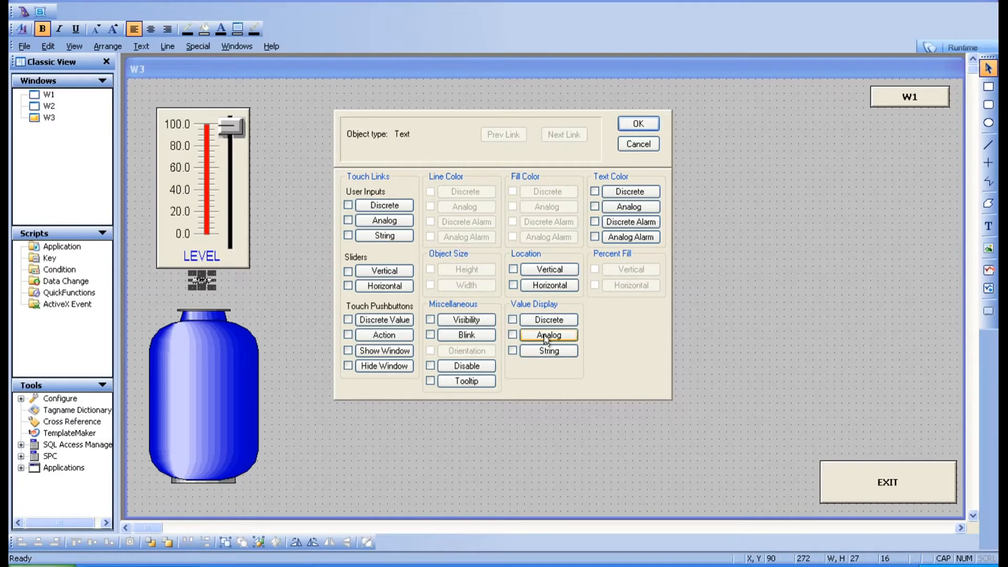
# Link the ### text to an analog value display of LEVEL2.
pyautogui.click(547, 335)
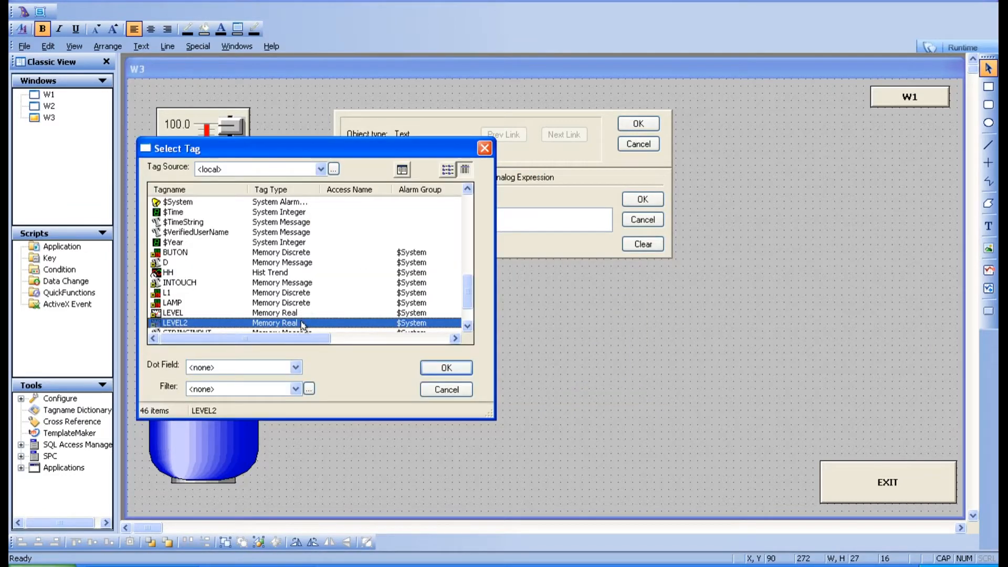
pyautogui.click(445, 368)
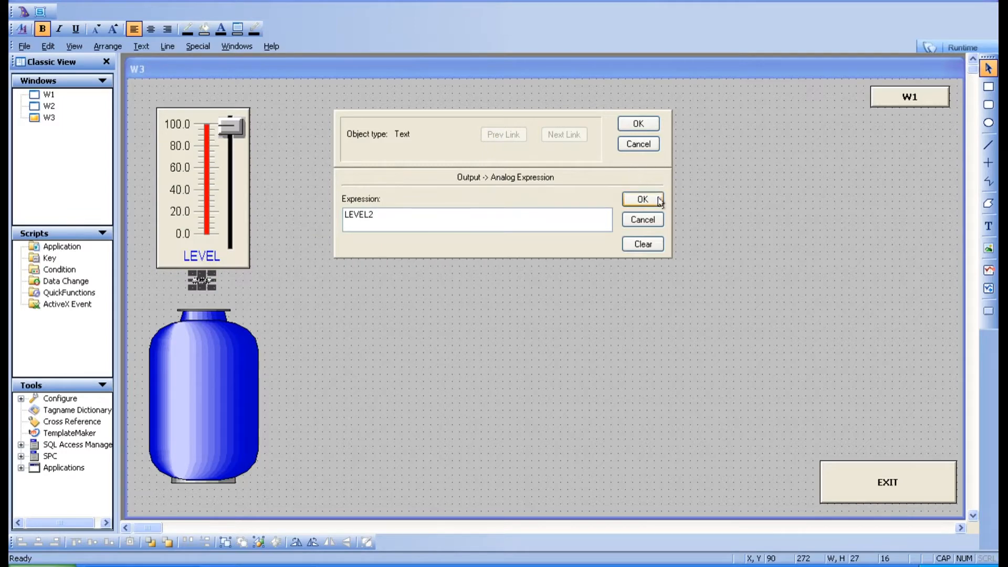
pyautogui.click(641, 200)
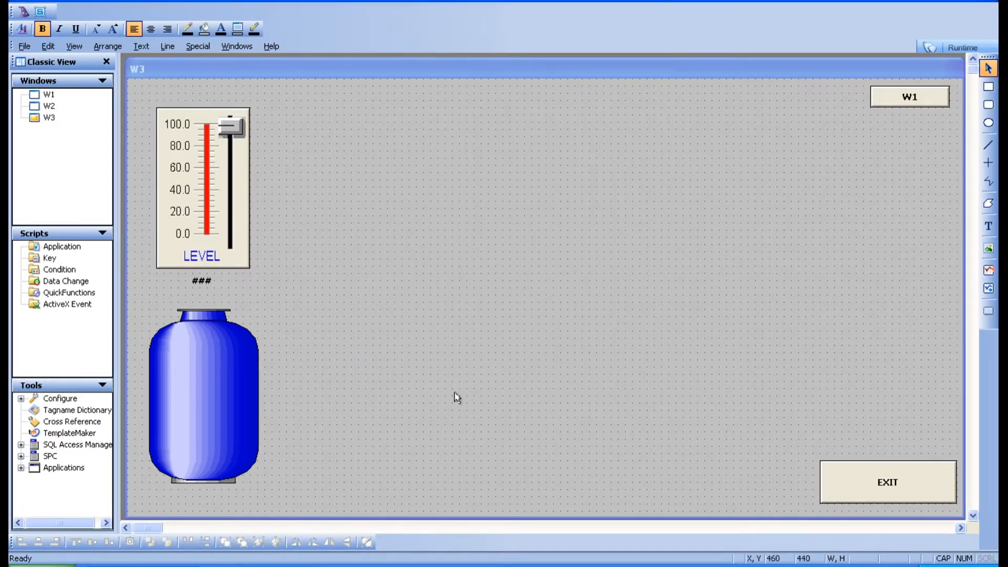
pyautogui.moveTo(210, 303)
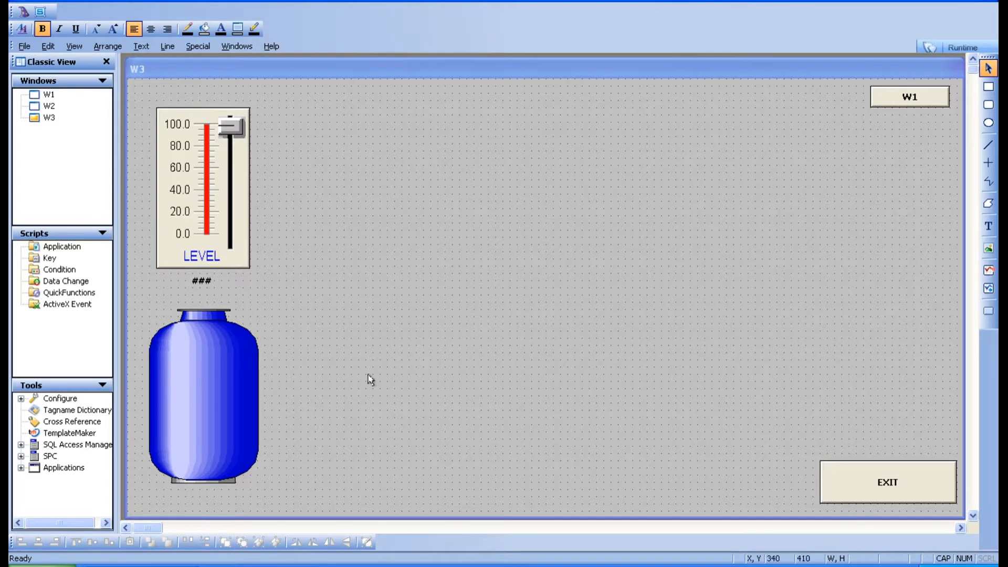
pyautogui.moveTo(977, 296)
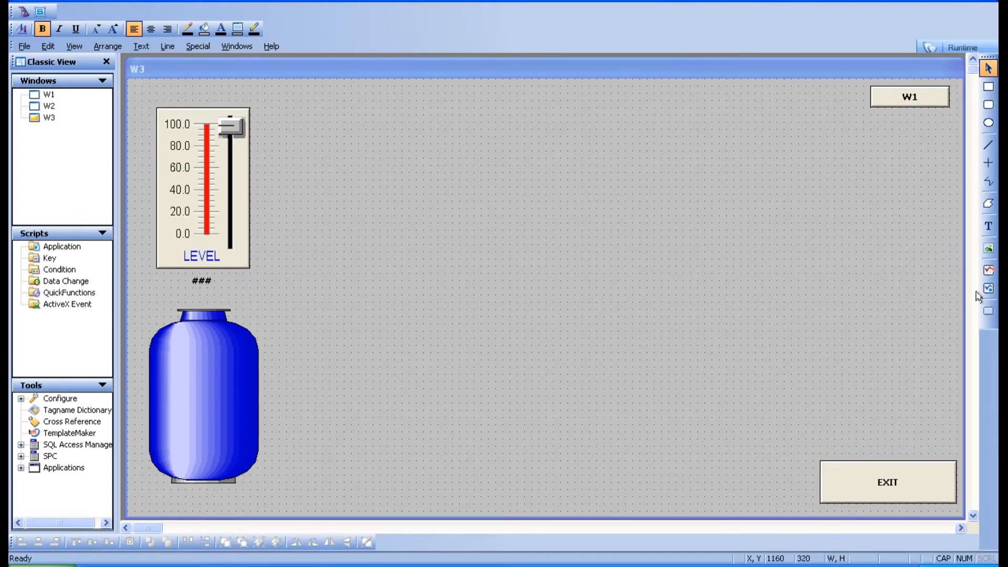
pyautogui.moveTo(989, 287)
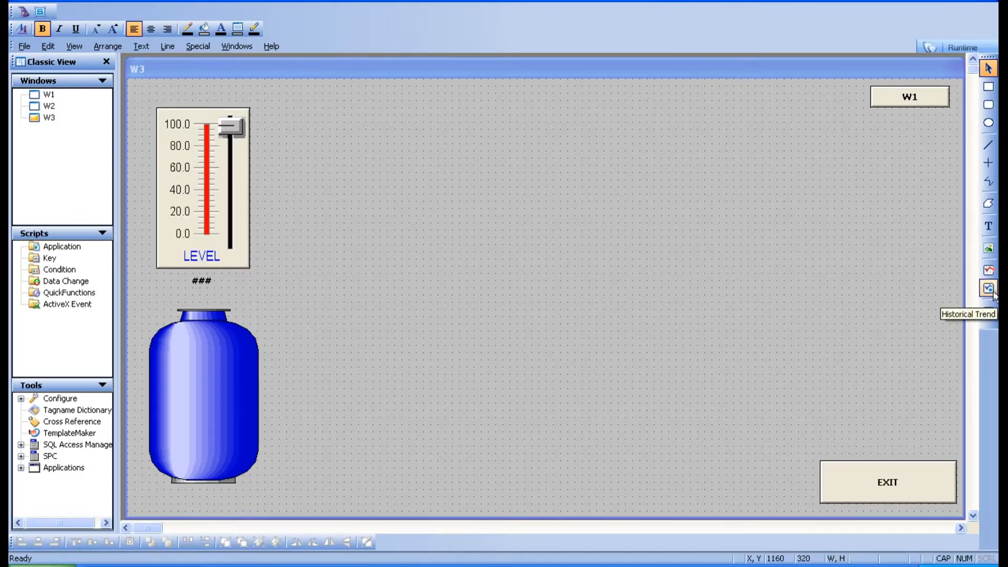
pyautogui.moveTo(989, 273)
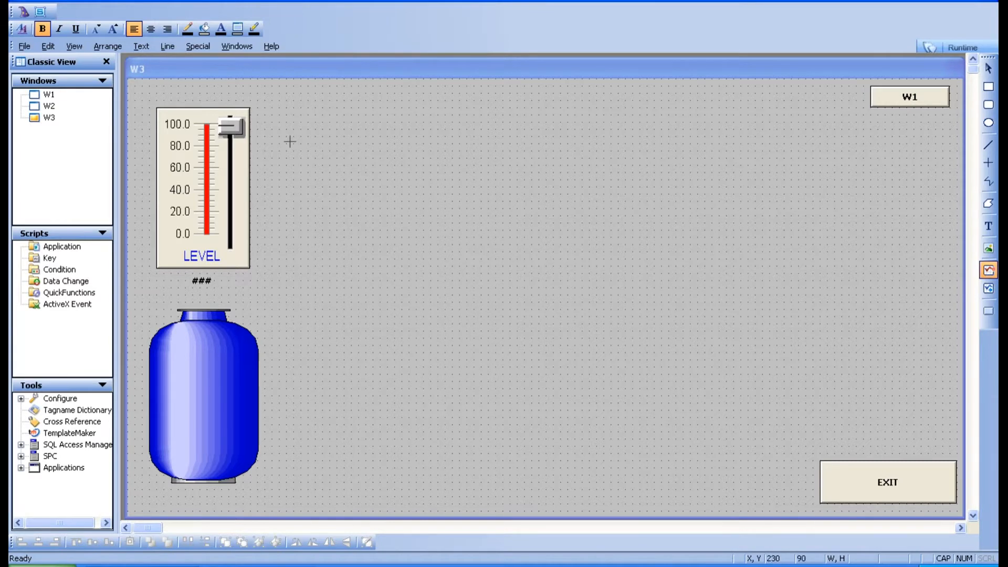
# Draw a large real-time trend chart to the right of the slider and tank.
pyautogui.moveTo(289, 142); pyautogui.dragTo(802, 458)
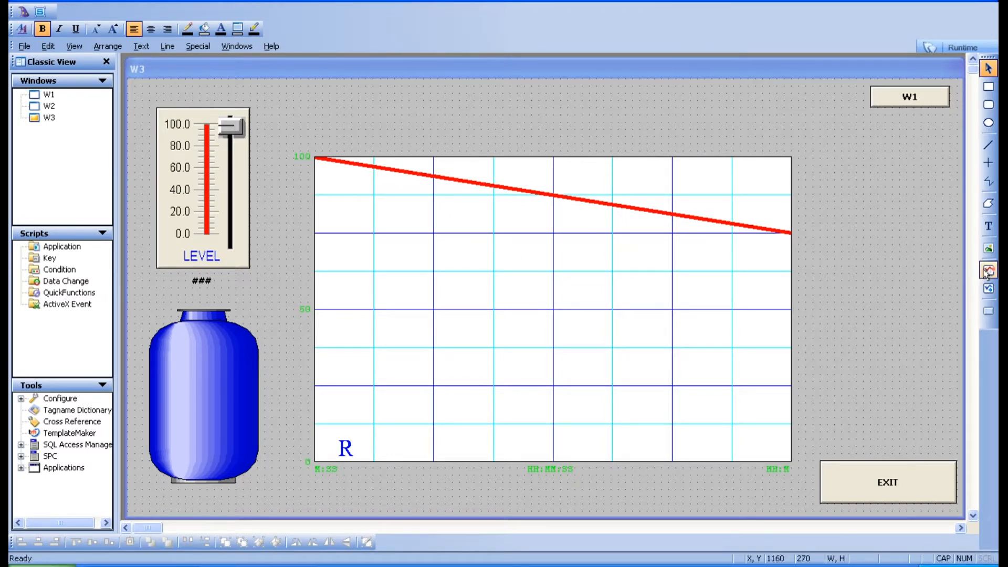
pyautogui.moveTo(484, 325)
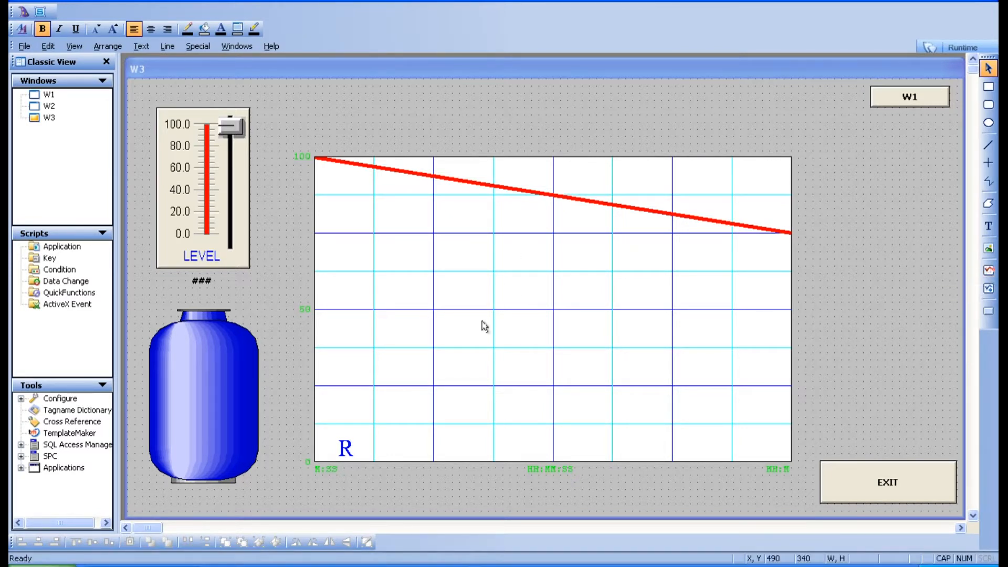
# Set the trend's Pen 1 expression to LEVEL2 in its configuration.
pyautogui.doubleClick(485, 326)
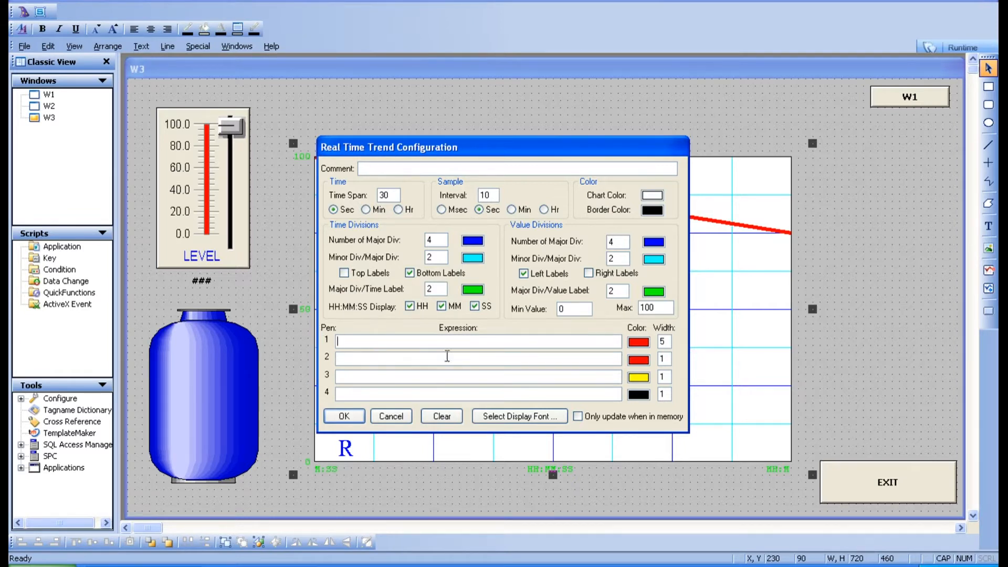
pyautogui.moveTo(559, 353)
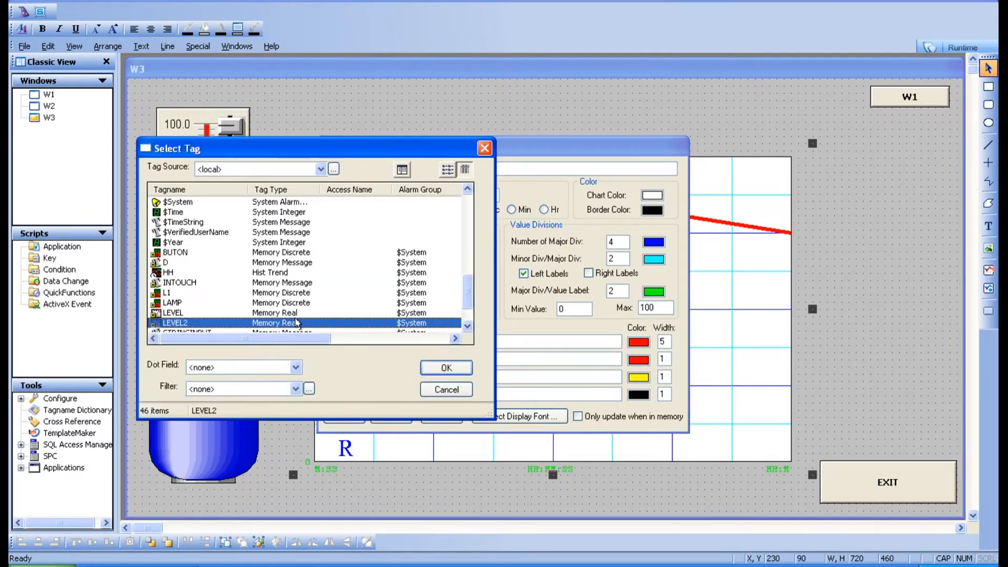
pyautogui.click(445, 367)
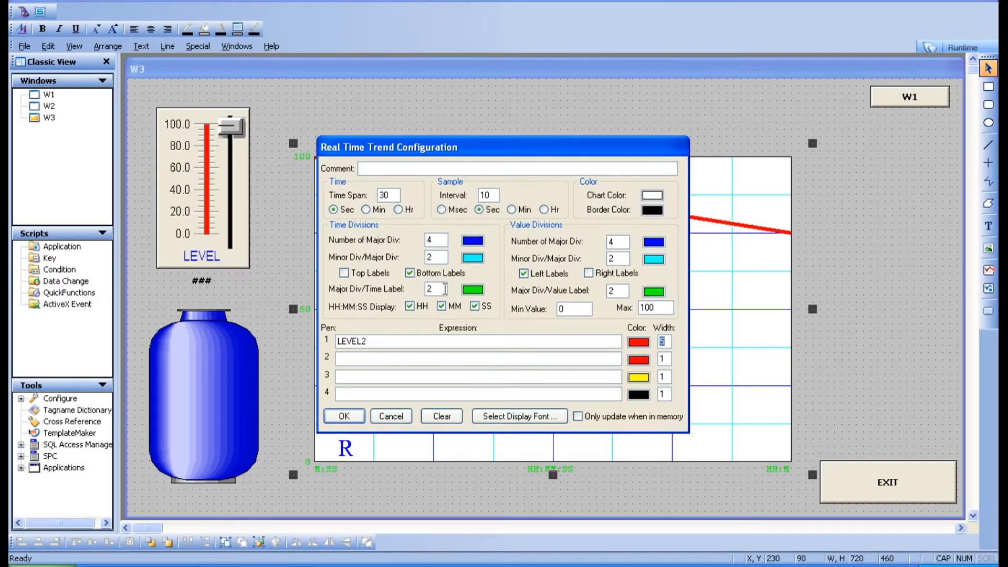
pyautogui.moveTo(312, 431)
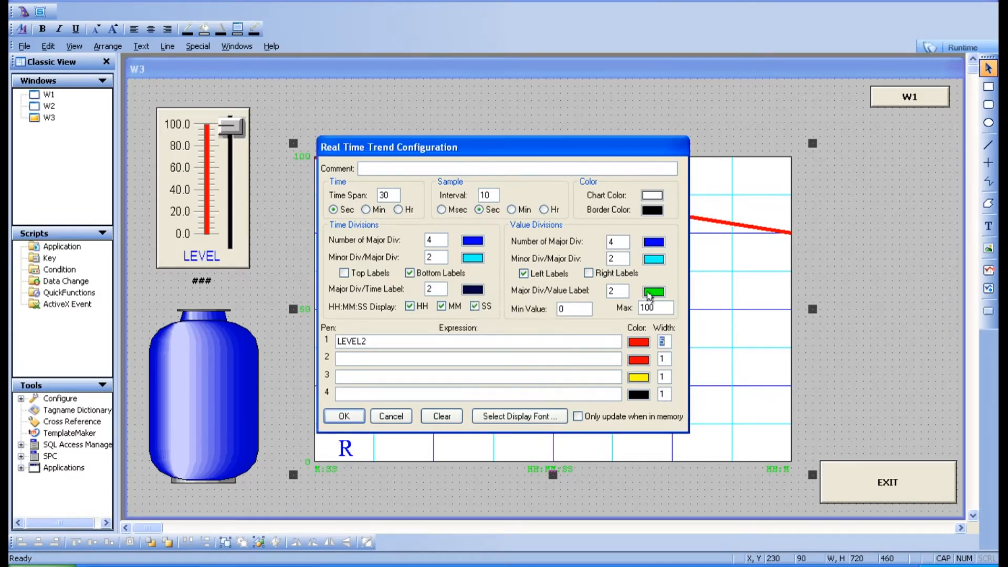
# Set dark navy axis label colours, keep the time span in seconds, and apply the trend settings.
pyautogui.click(653, 290)
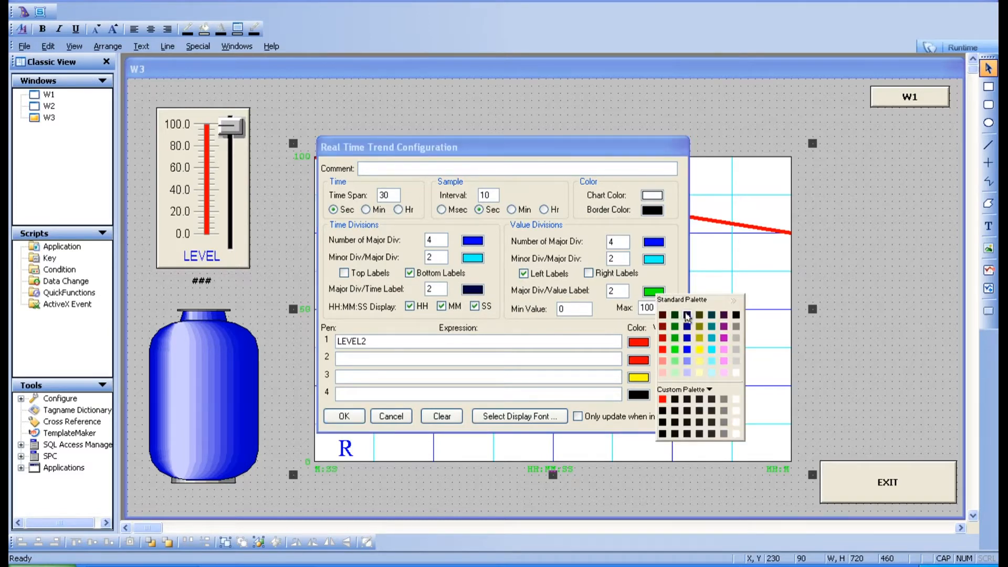
pyautogui.click(662, 315)
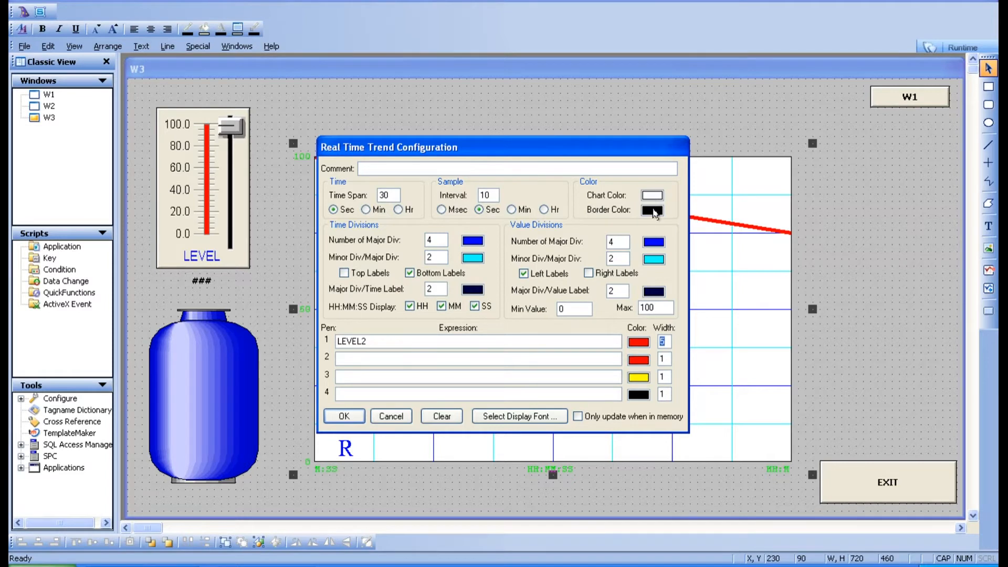
pyautogui.moveTo(566, 430)
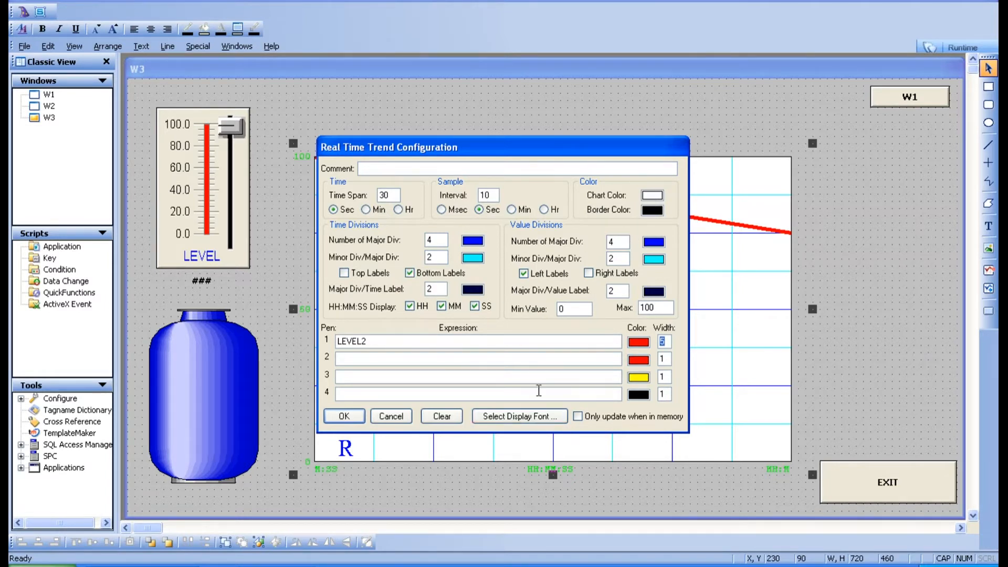
pyautogui.moveTo(511, 198)
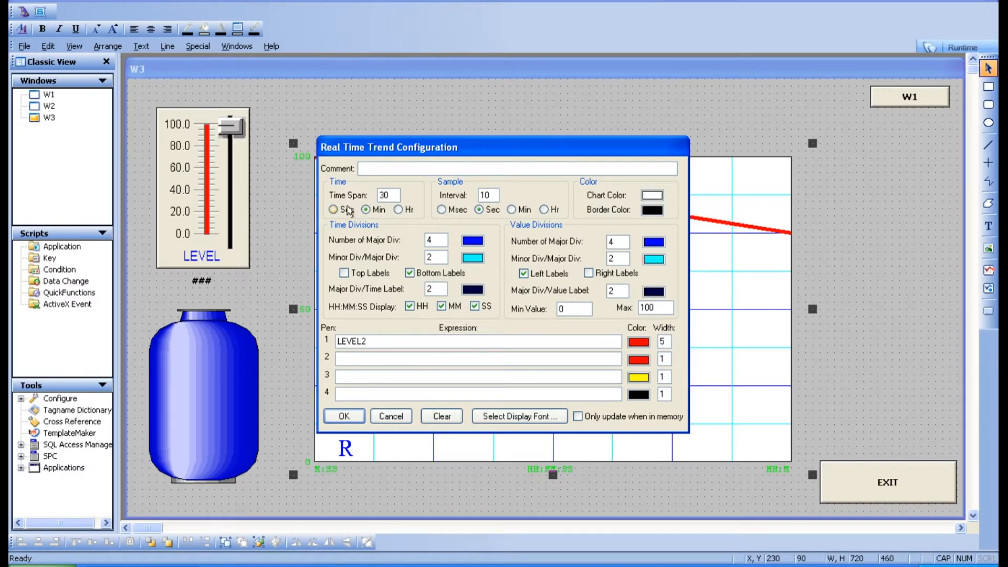
pyautogui.click(333, 210)
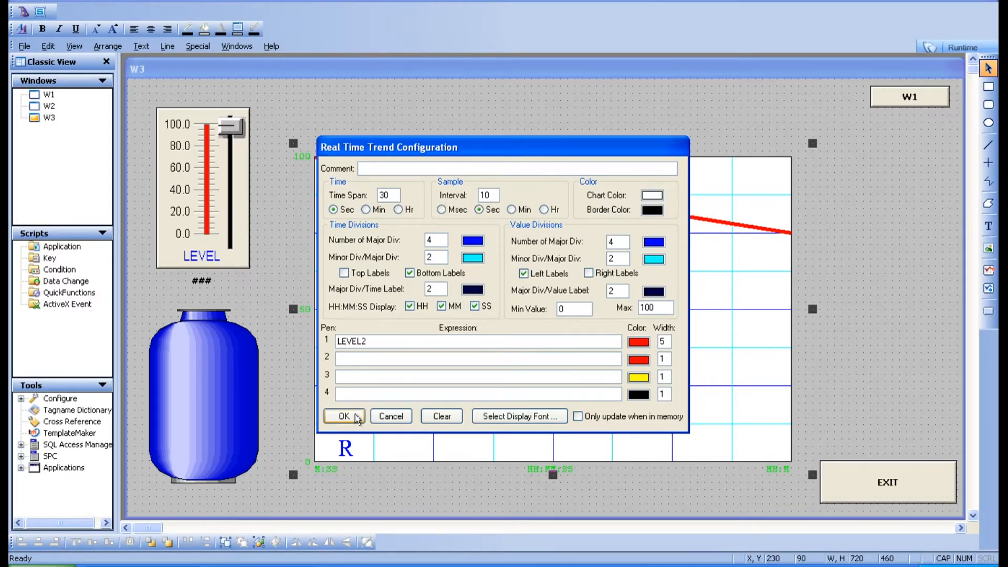
pyautogui.click(341, 416)
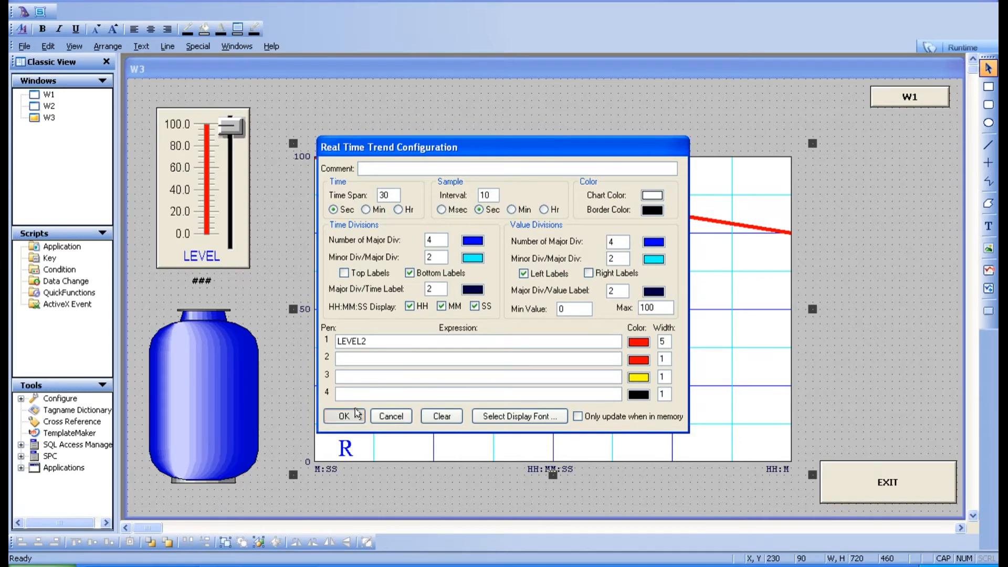
pyautogui.click(342, 416)
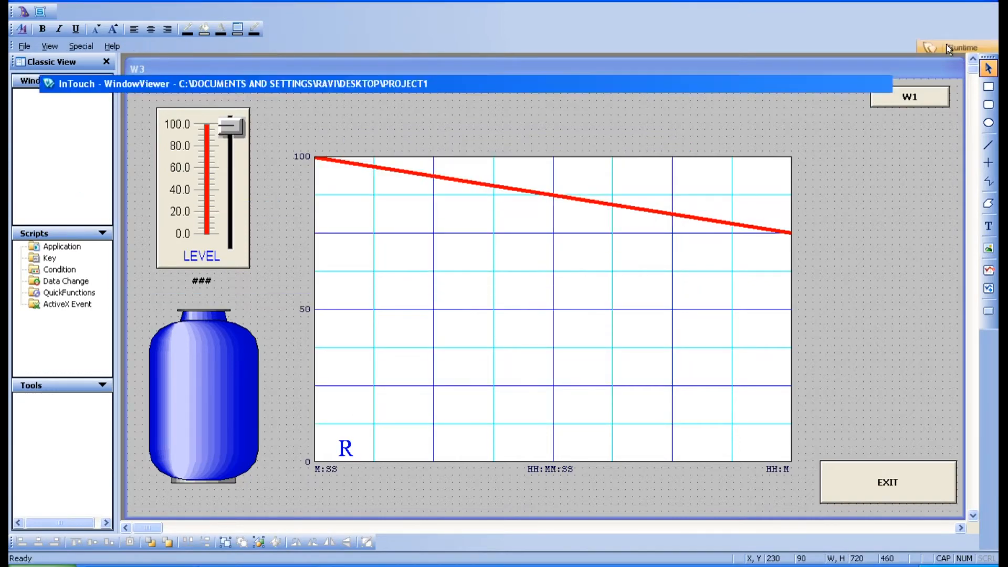
# Launch WindowViewer runtime so the W3 trend scrolls live at level zero.
pyautogui.click(963, 47)
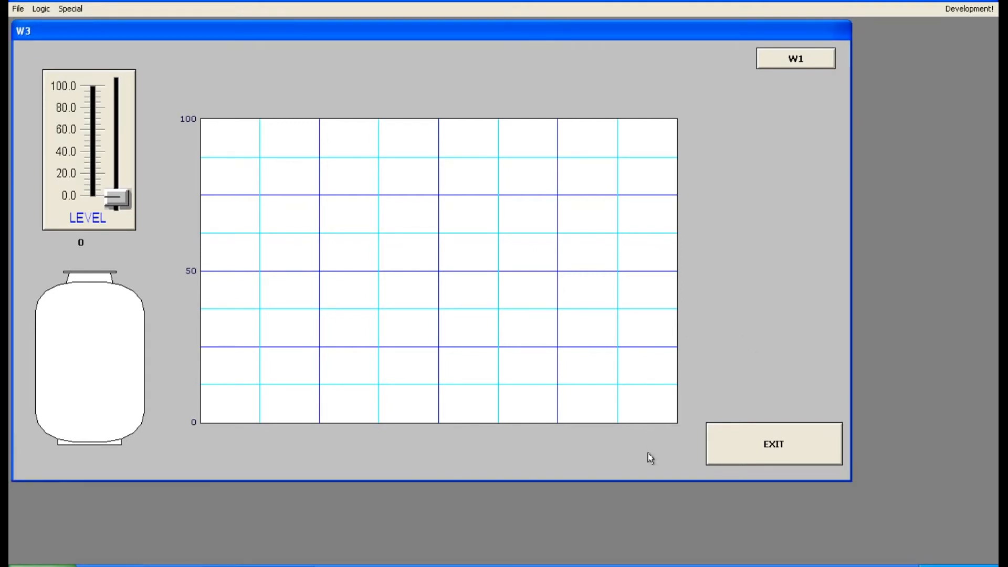
pyautogui.moveTo(82, 245)
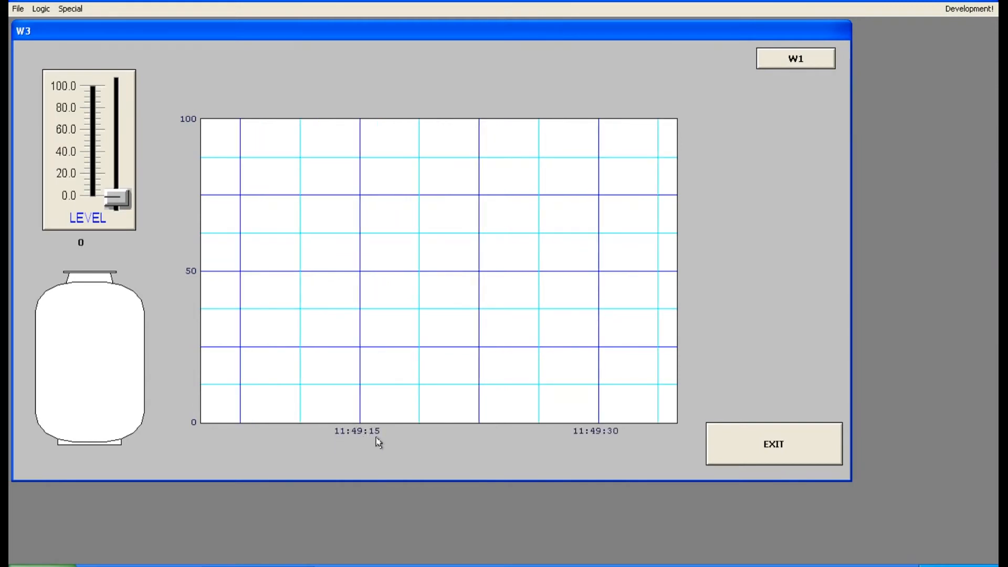
pyautogui.moveTo(184, 236)
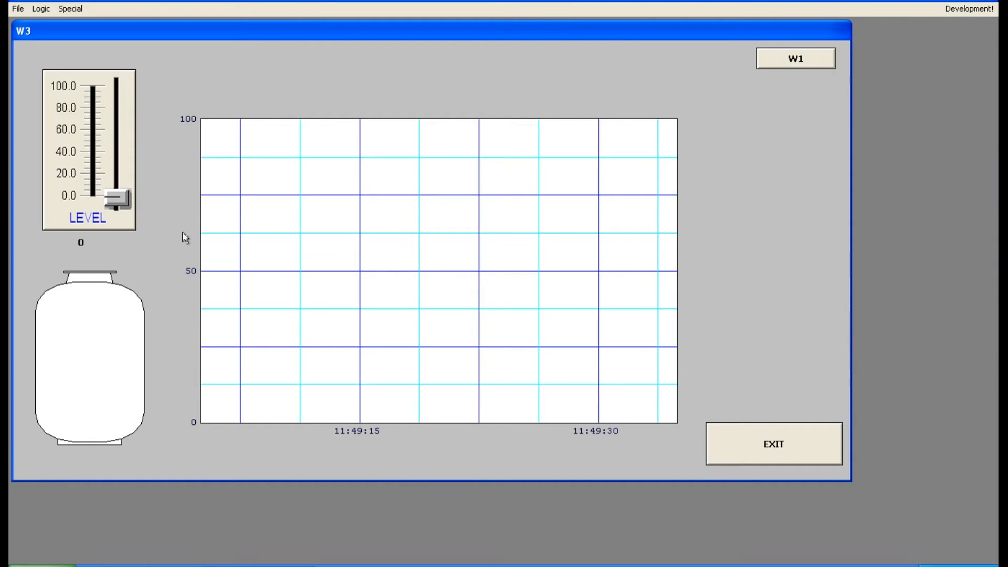
pyautogui.moveTo(198, 388)
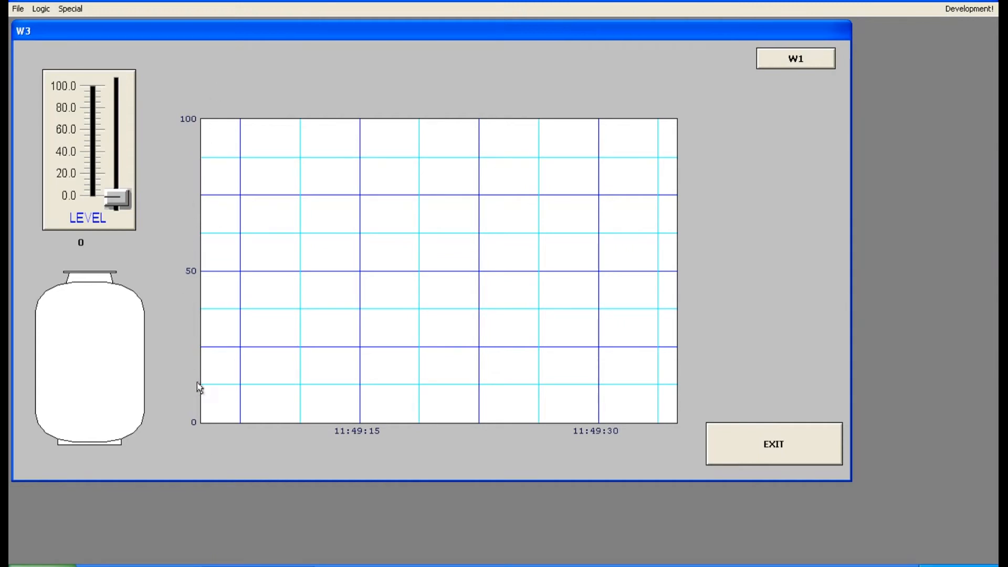
pyautogui.moveTo(539, 436)
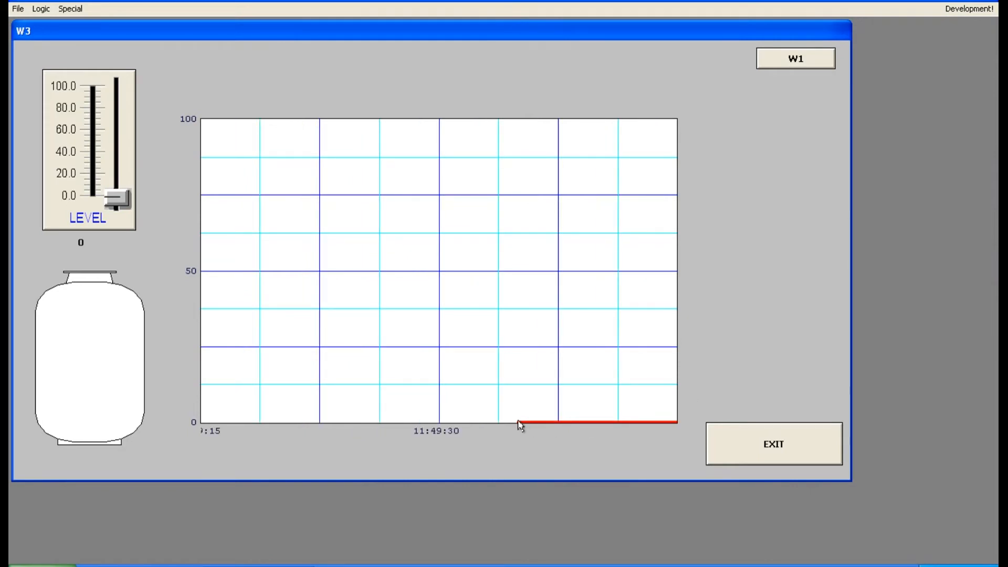
pyautogui.moveTo(527, 431)
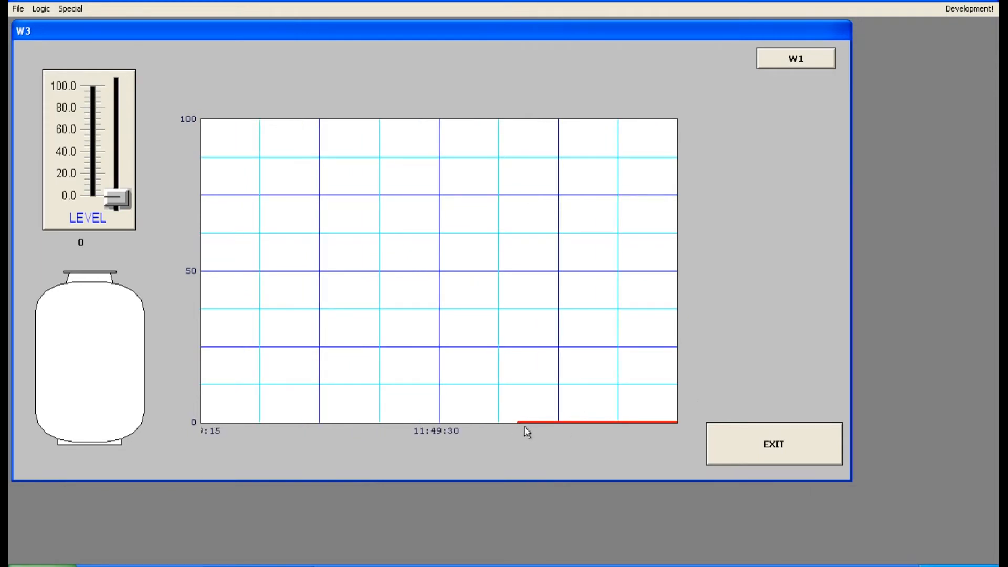
pyautogui.moveTo(433, 447)
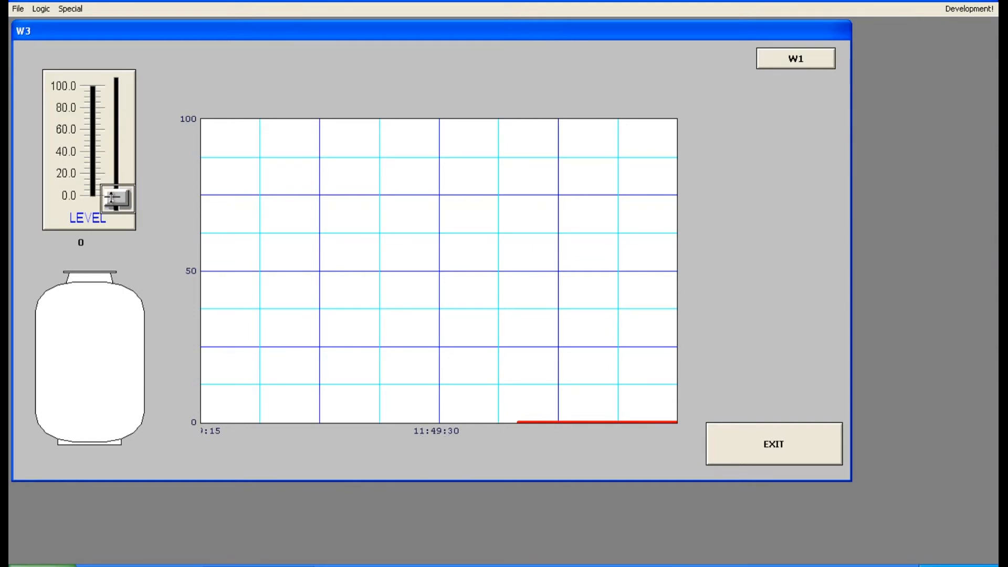
# Drag LEVEL up to about 34, then 82, then back down to 0 so the tank empties.
pyautogui.moveTo(115, 198); pyautogui.dragTo(115, 182)
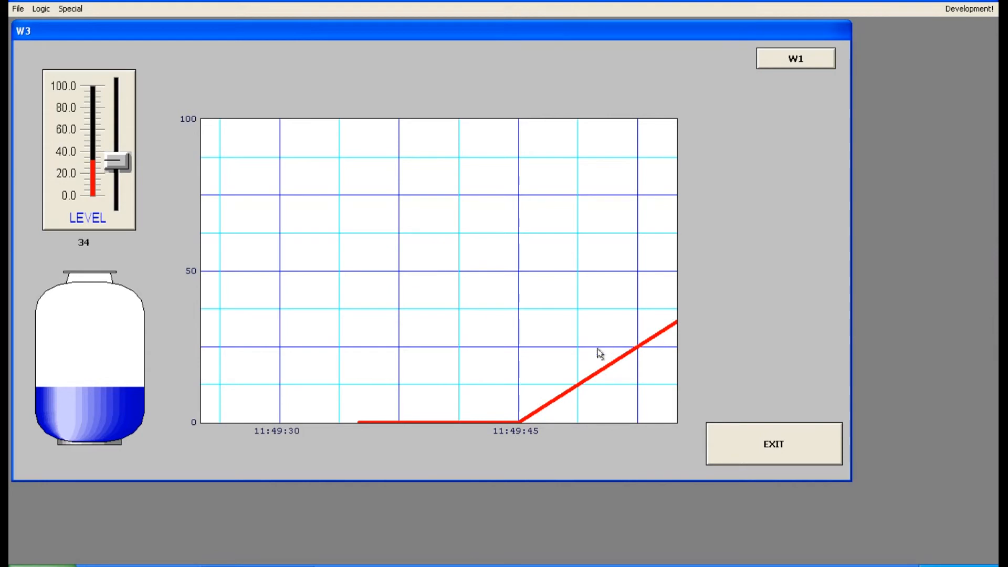
pyautogui.moveTo(616, 359)
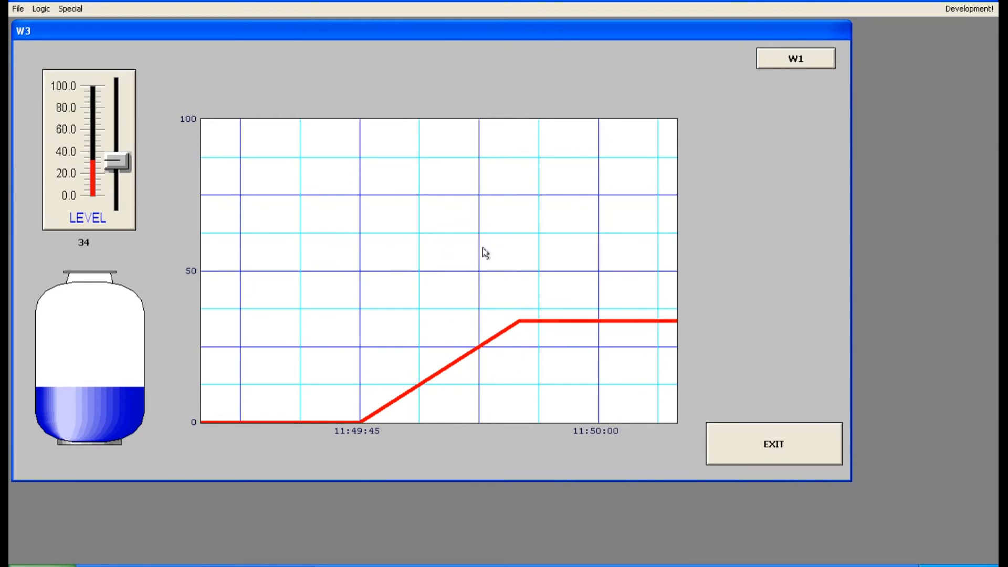
pyautogui.moveTo(115, 162); pyautogui.dragTo(119, 106)
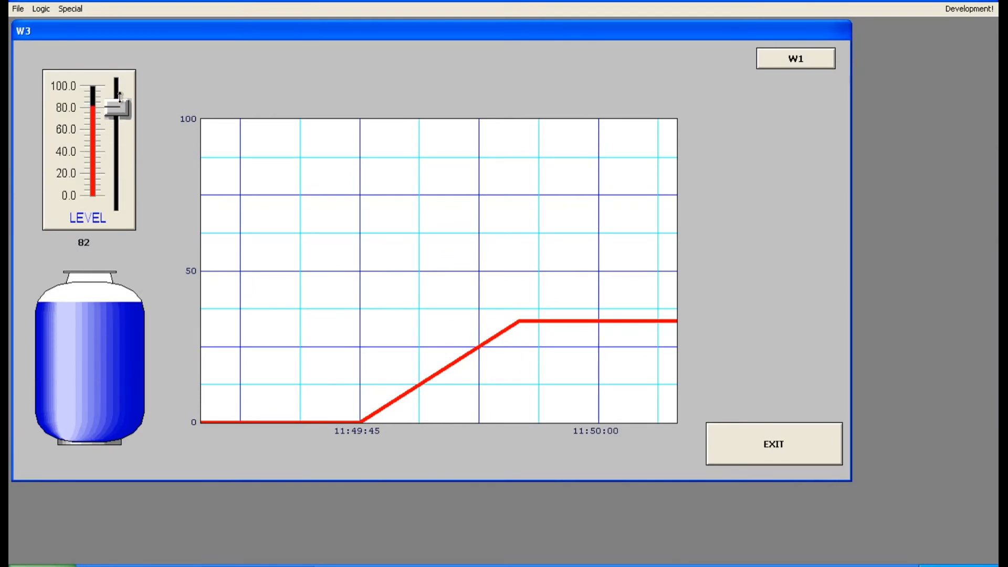
pyautogui.moveTo(118, 108); pyautogui.dragTo(119, 109)
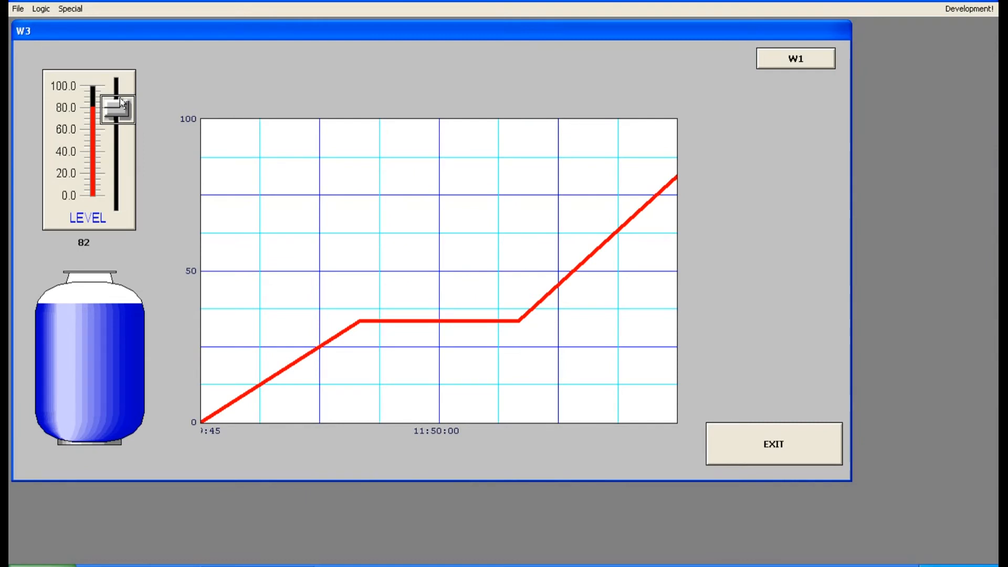
pyautogui.moveTo(116, 107); pyautogui.dragTo(119, 199)
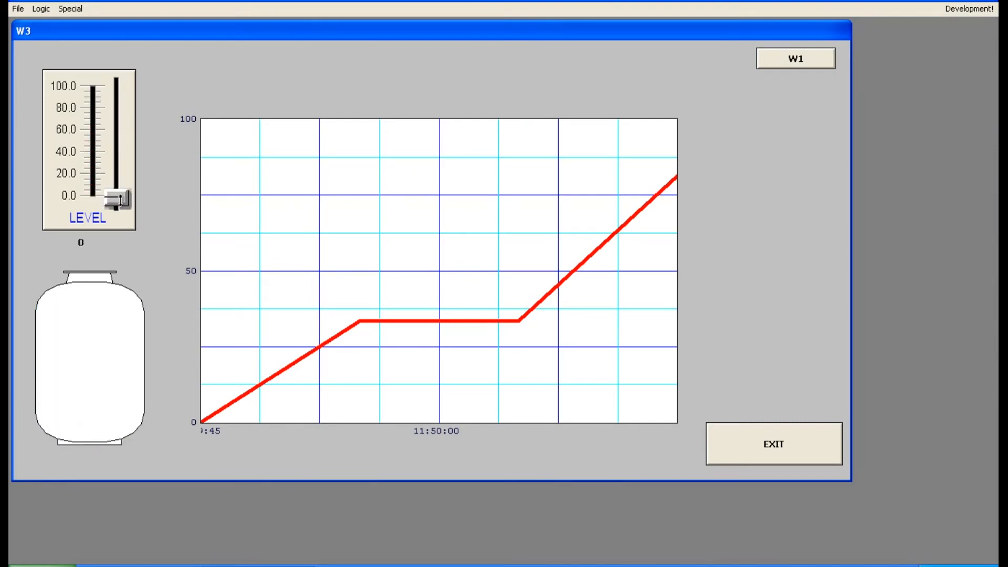
pyautogui.moveTo(139, 159)
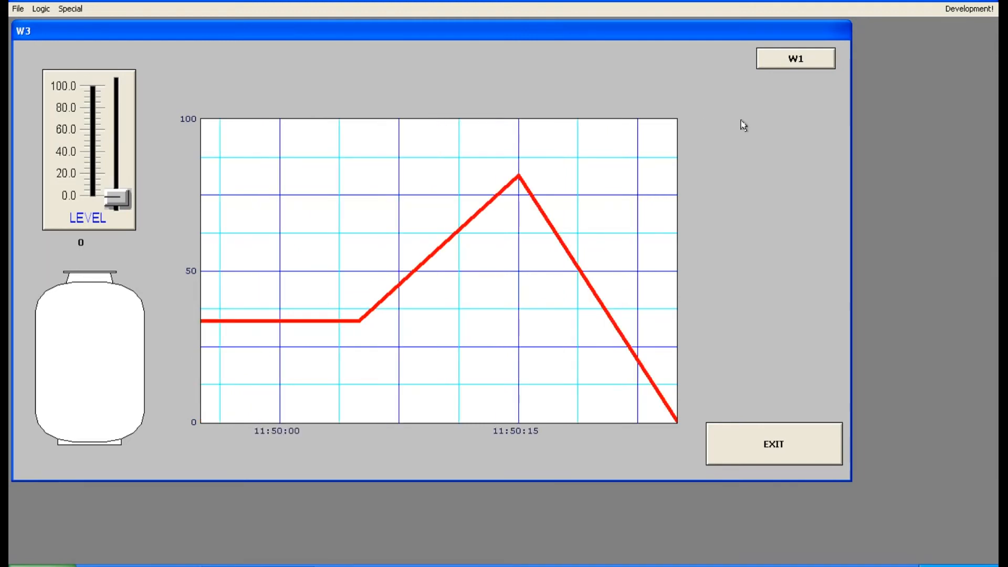
pyautogui.moveTo(693, 437)
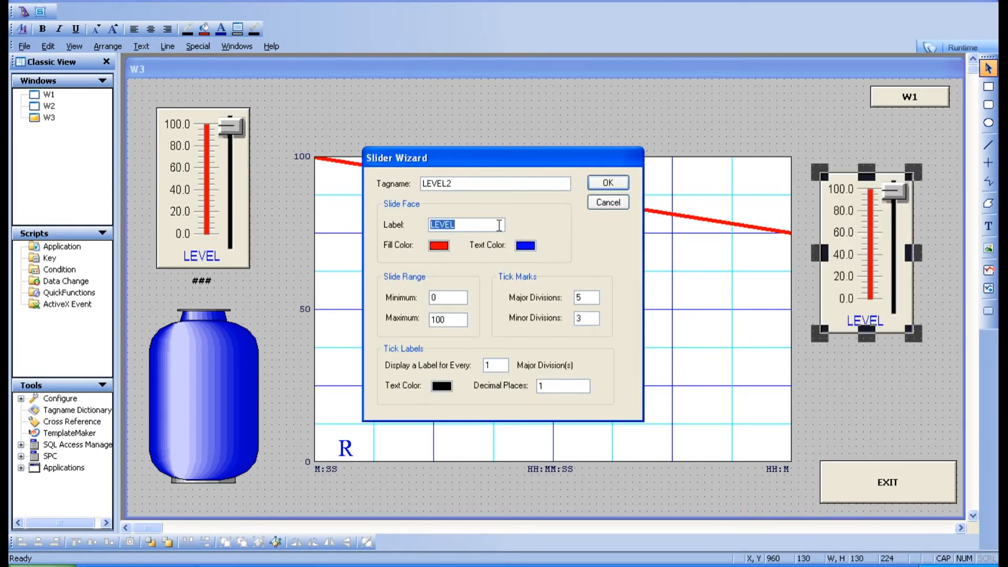
# Label the second slider PRESSURE and accept its settings.
pyautogui.write('PRESSUR')
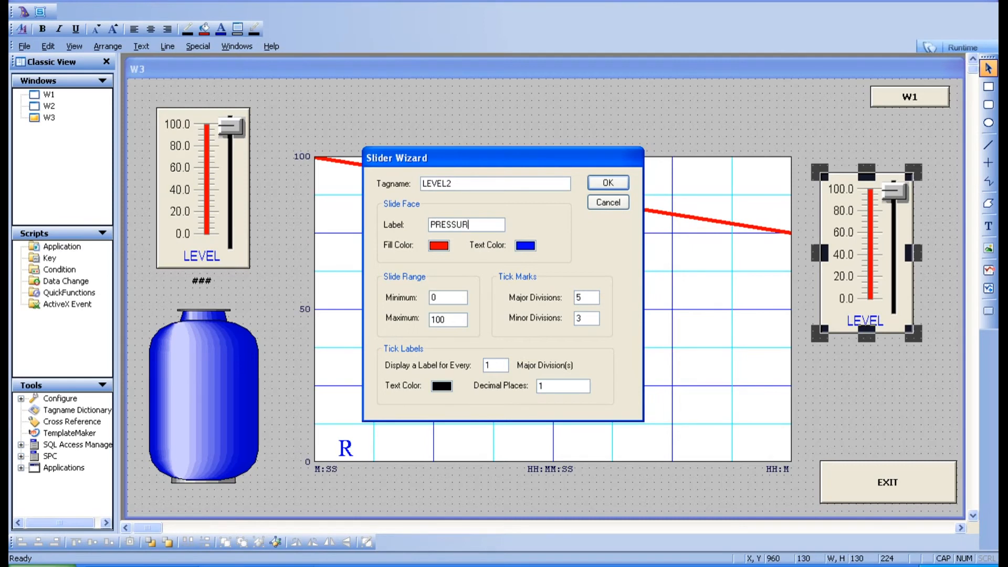
pyautogui.write('E')
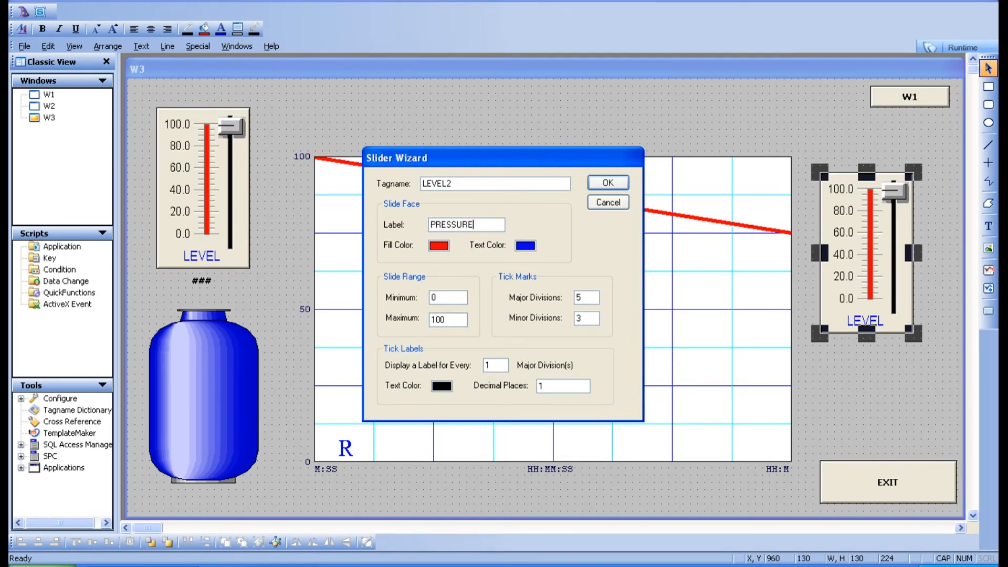
pyautogui.press('Backspace')
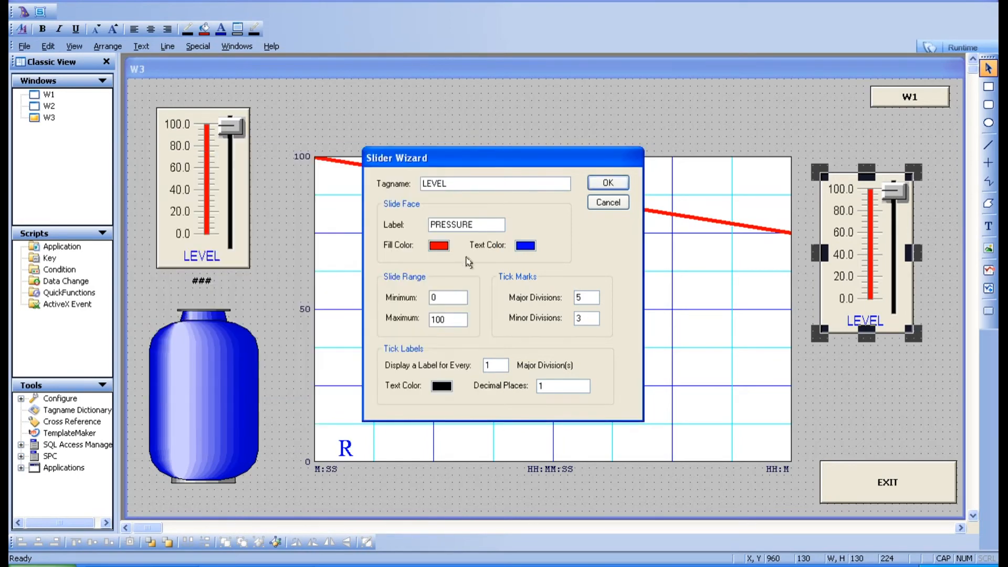
pyautogui.click(606, 182)
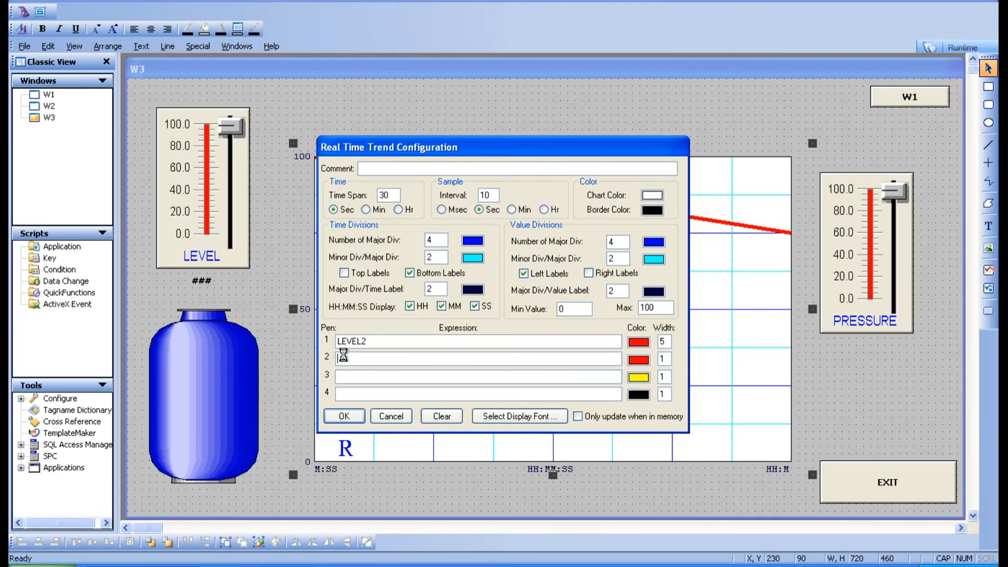
# Configure trend pen 2 as LEVEL in blue, width 5, with value divisions 6 and 4.
pyautogui.write('LEVEL')
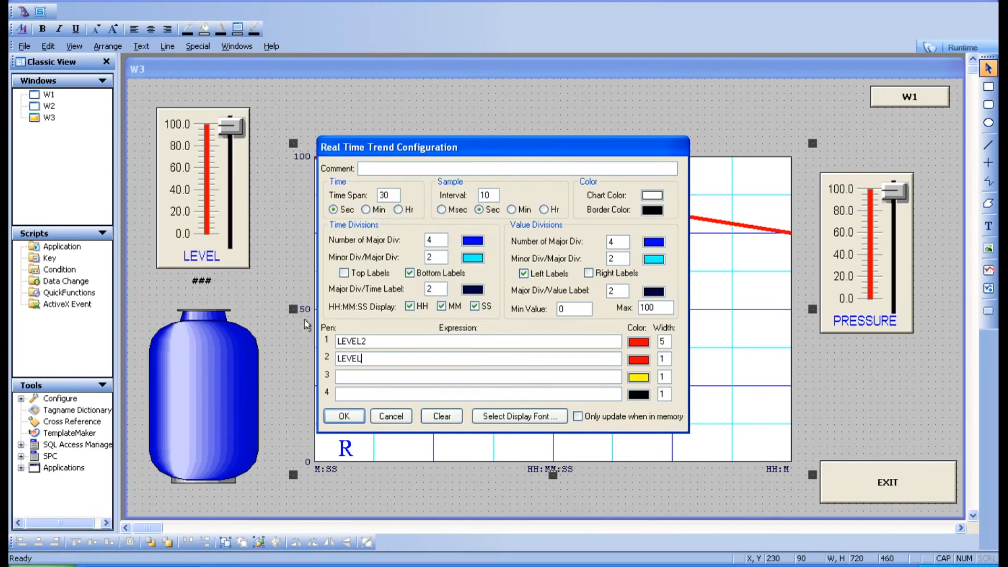
pyautogui.click(654, 359)
pyautogui.write('5')
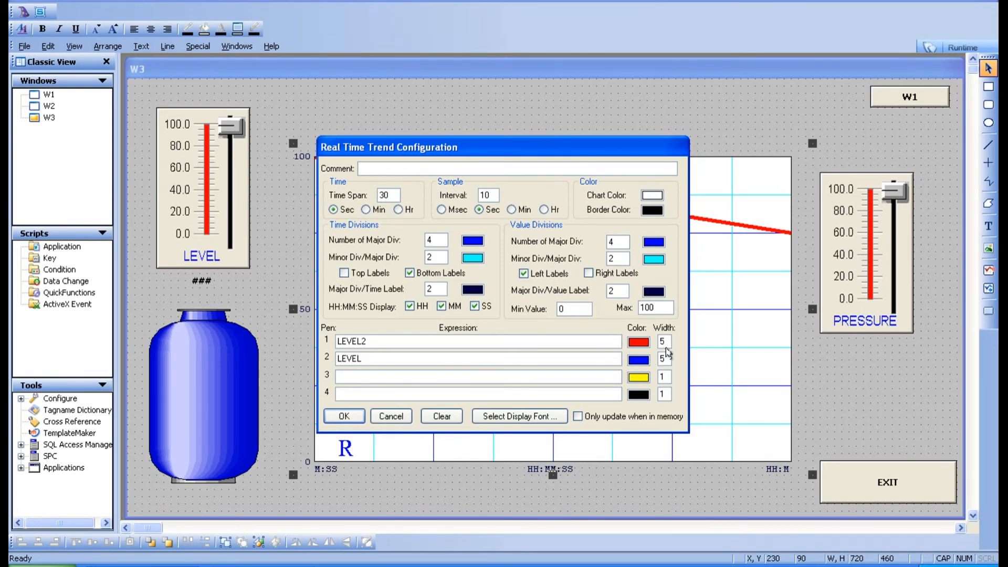
pyautogui.moveTo(565, 259)
pyautogui.write('4')
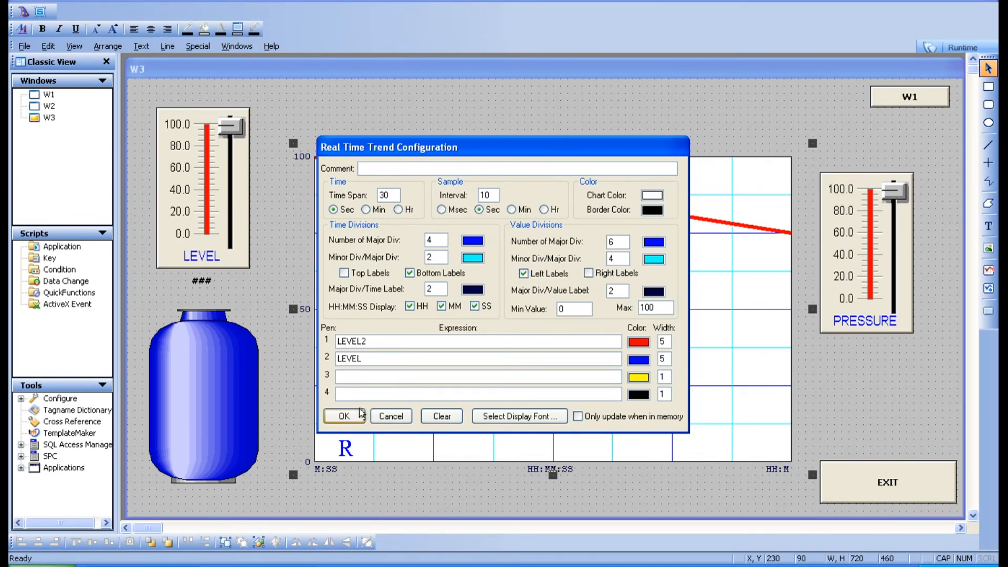
pyautogui.click(344, 416)
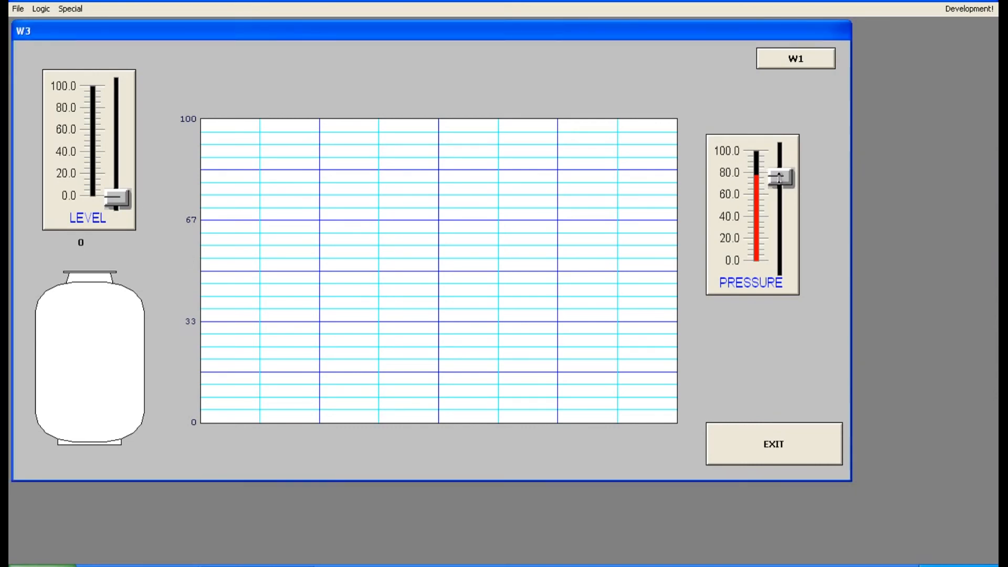
# In Runtime, drag the PRESSURE slider down to 0.
pyautogui.moveTo(780, 179); pyautogui.dragTo(780, 263)
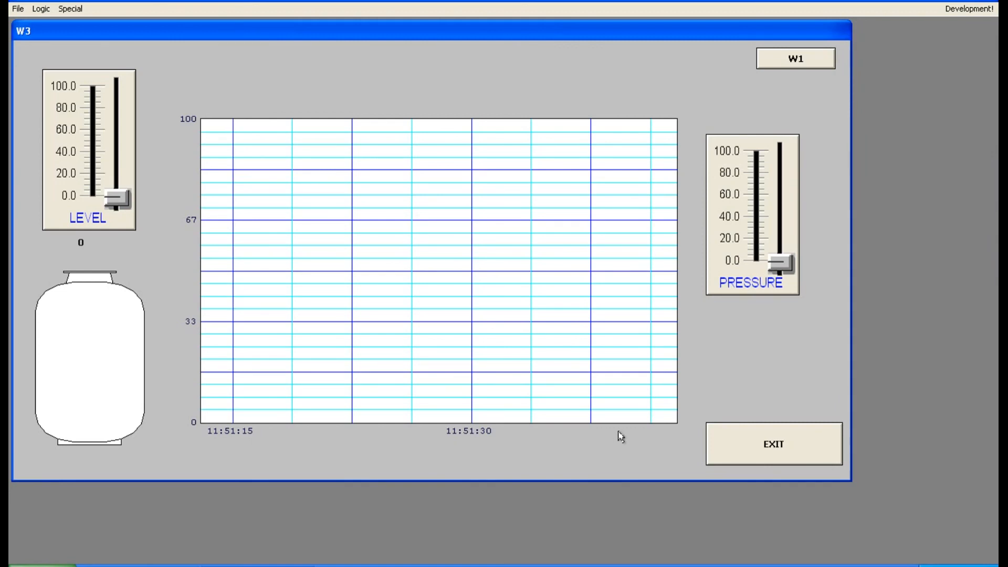
pyautogui.moveTo(586, 207)
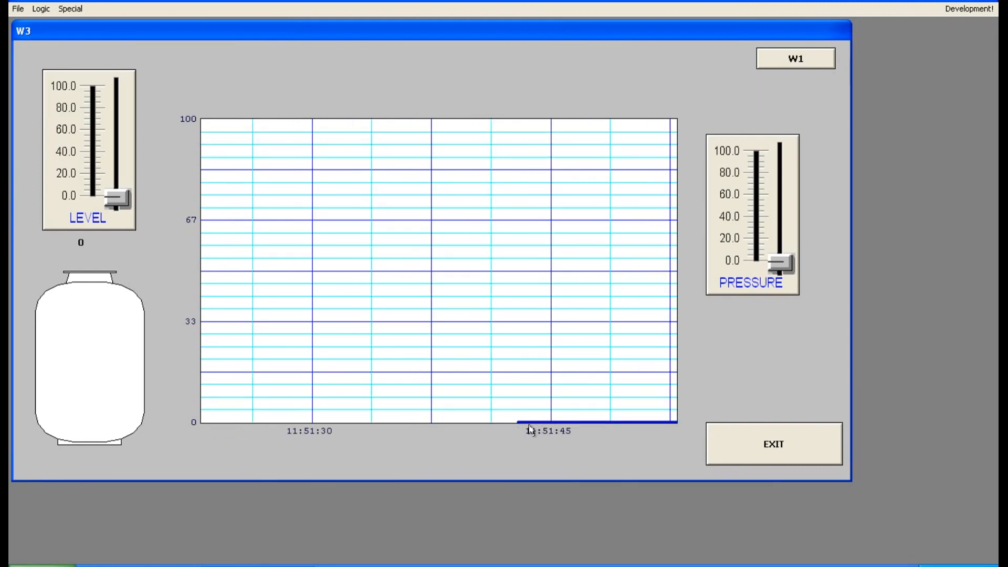
pyautogui.moveTo(56, 224)
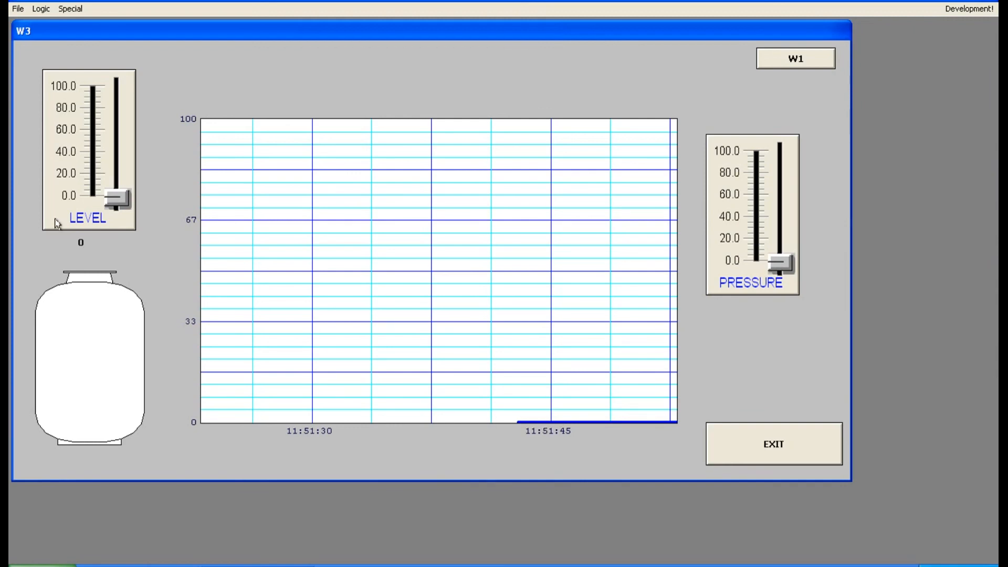
# Raise LEVEL to 46, push PRESSURE up to 100, then bring PRESSURE back to 0.
pyautogui.moveTo(117, 199); pyautogui.dragTo(118, 148)
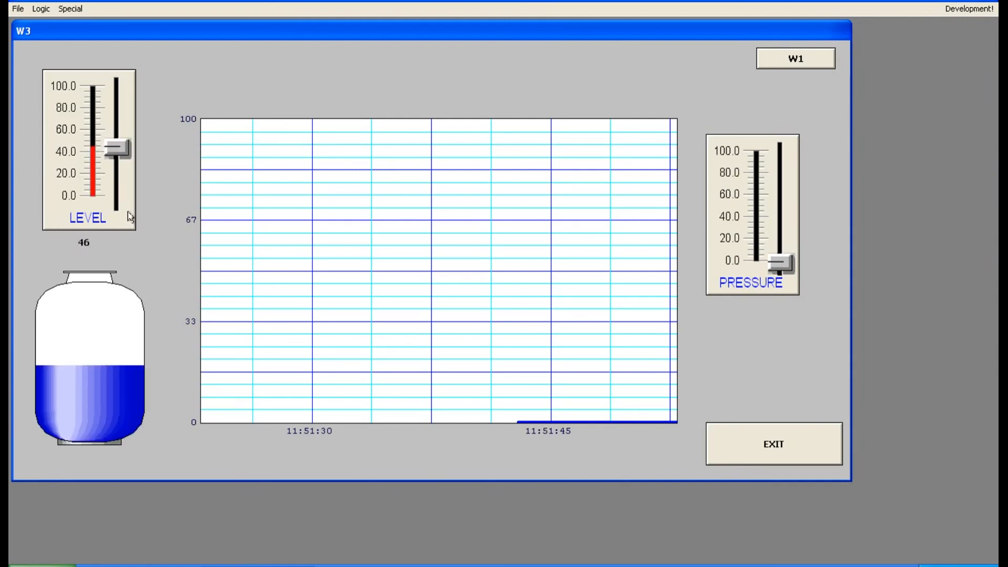
pyautogui.moveTo(521, 439)
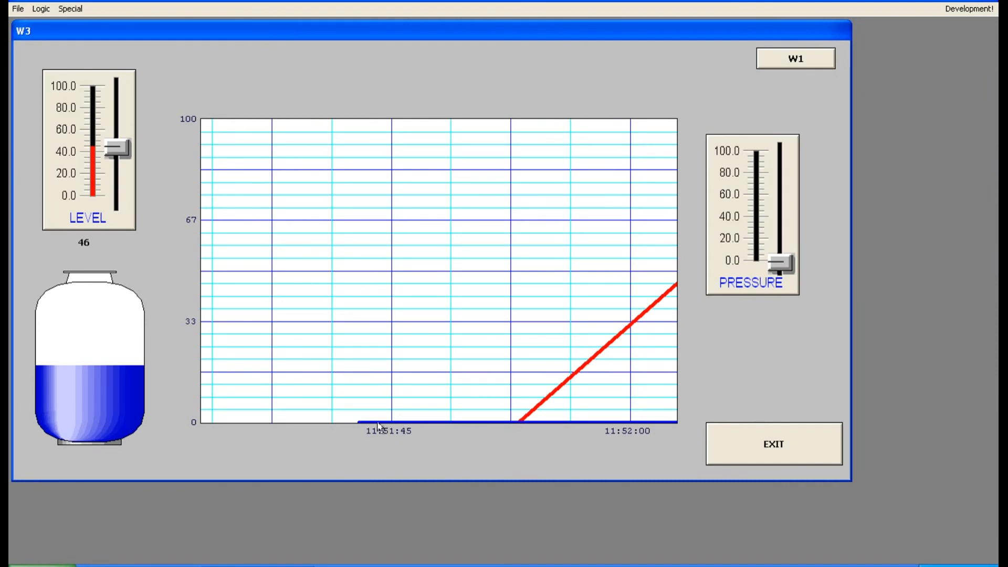
pyautogui.moveTo(783, 263); pyautogui.dragTo(784, 224)
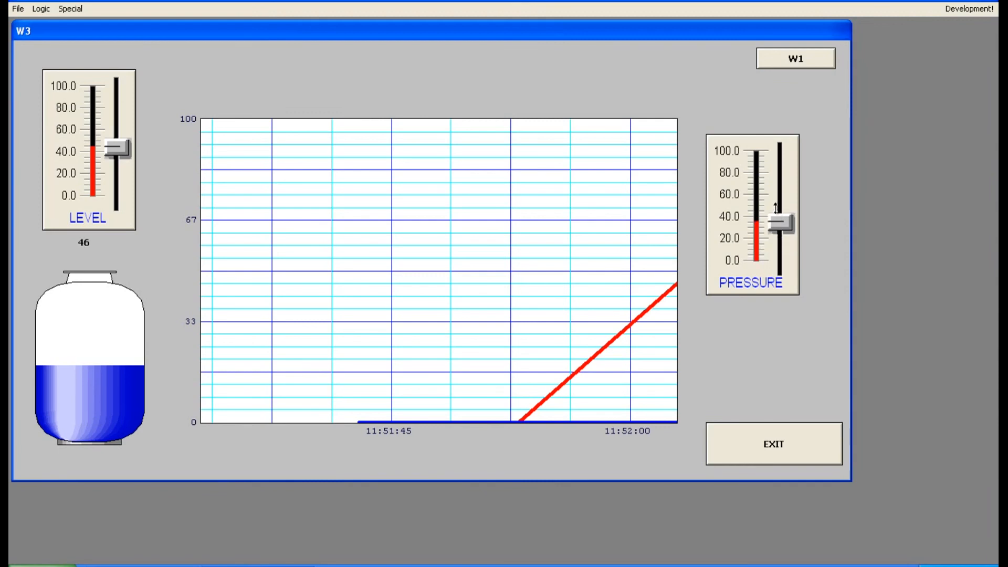
pyautogui.moveTo(782, 222); pyautogui.dragTo(781, 153)
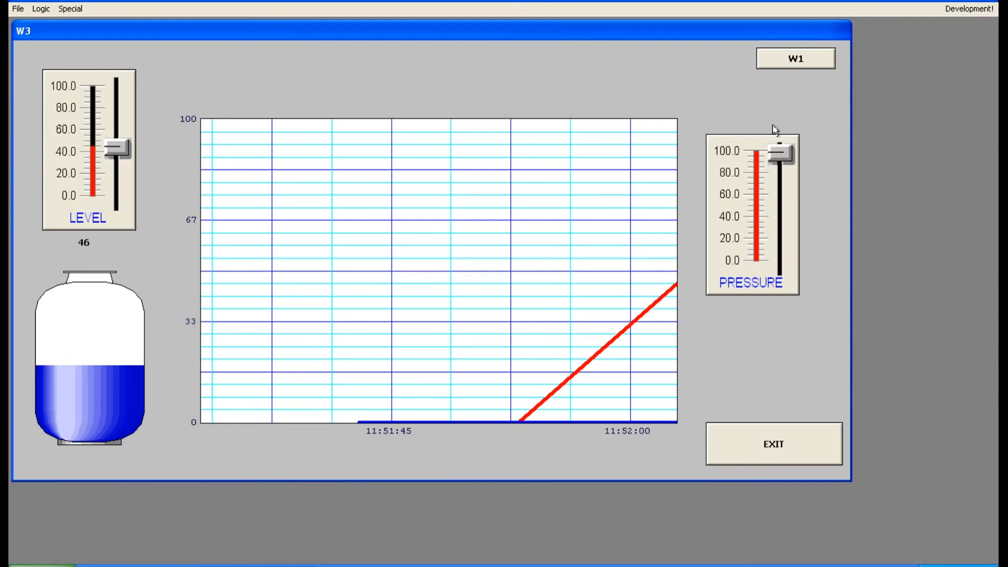
pyautogui.moveTo(686, 290)
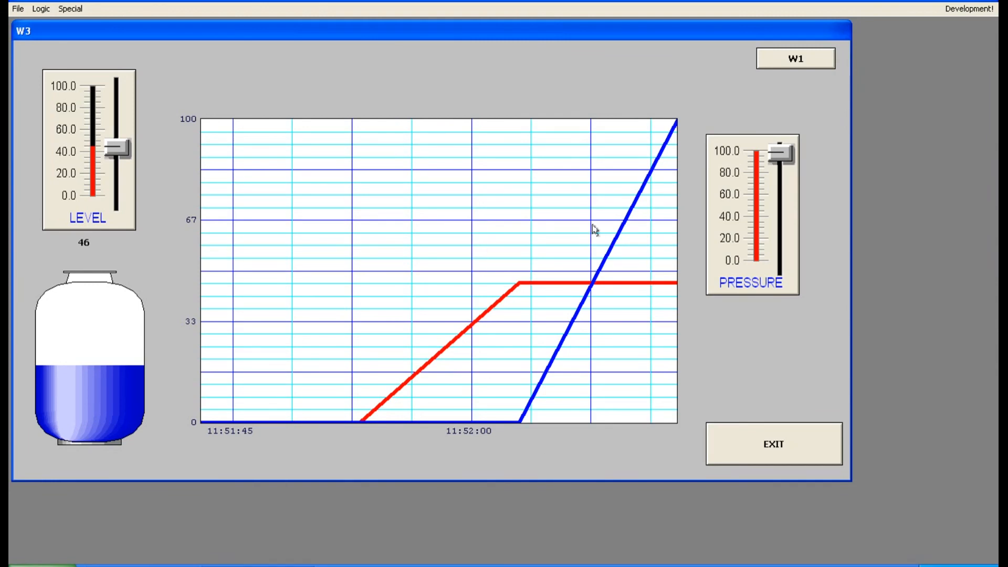
pyautogui.moveTo(376, 249)
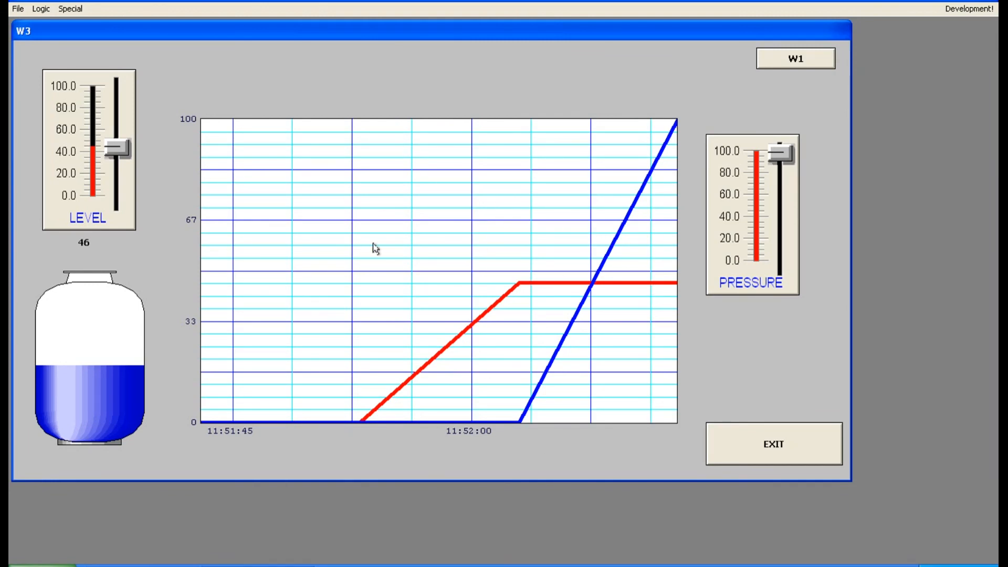
pyautogui.moveTo(524, 470)
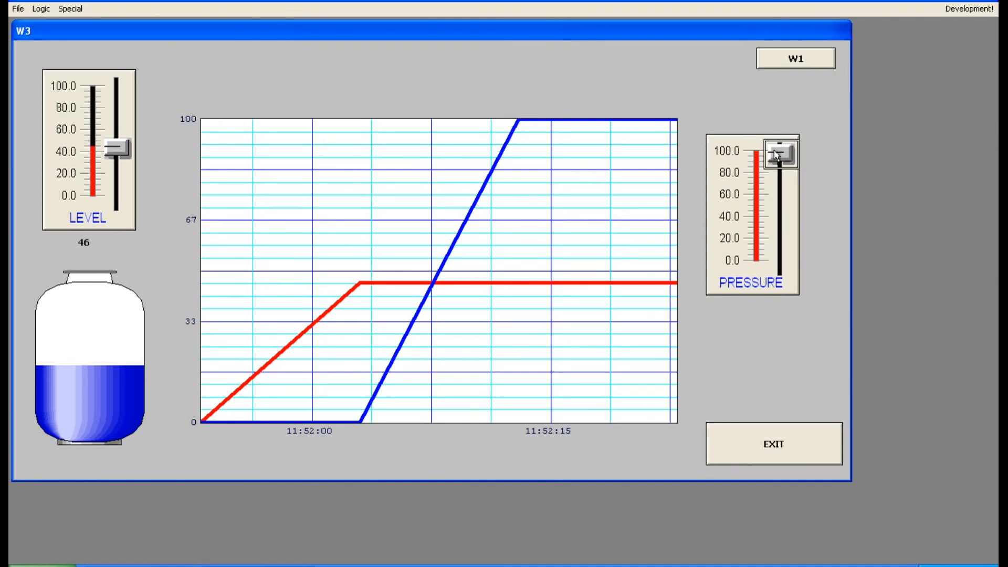
pyautogui.moveTo(780, 155); pyautogui.dragTo(780, 264)
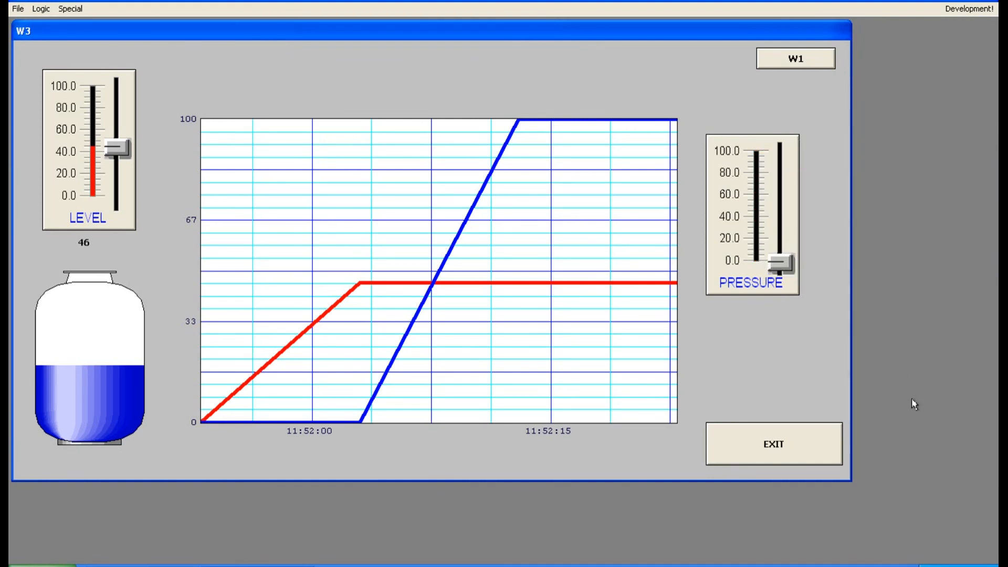